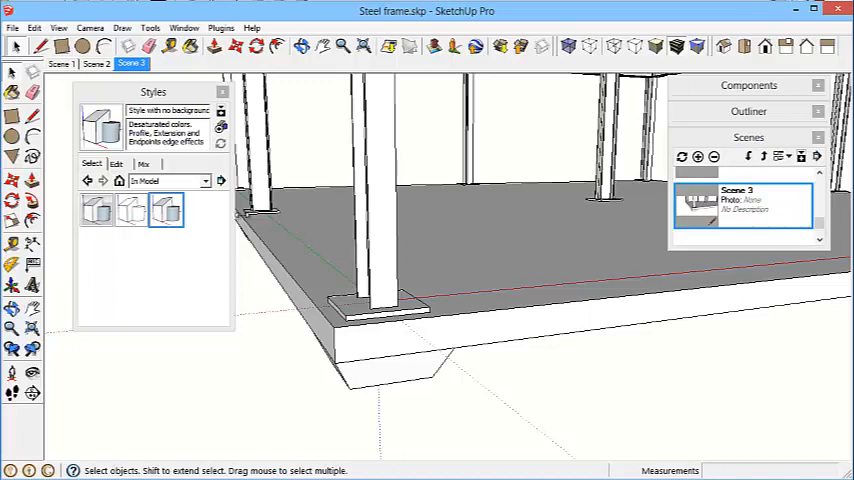
mouse_move(332, 250)
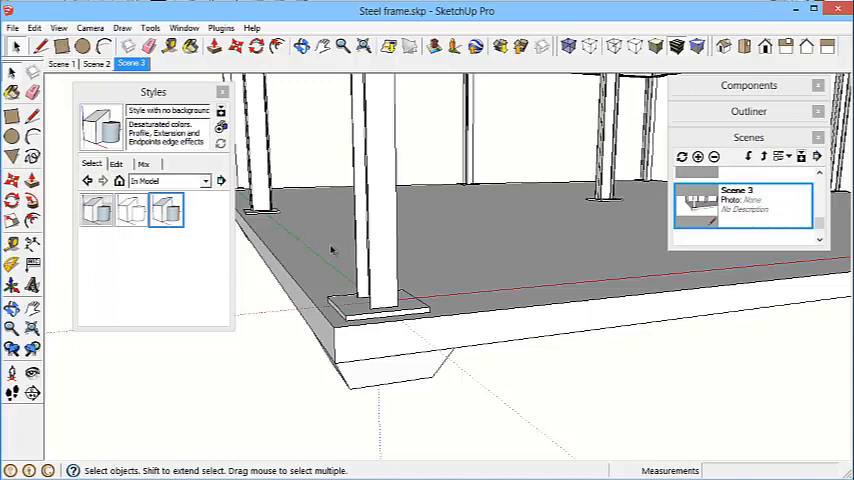
mouse_move(322, 258)
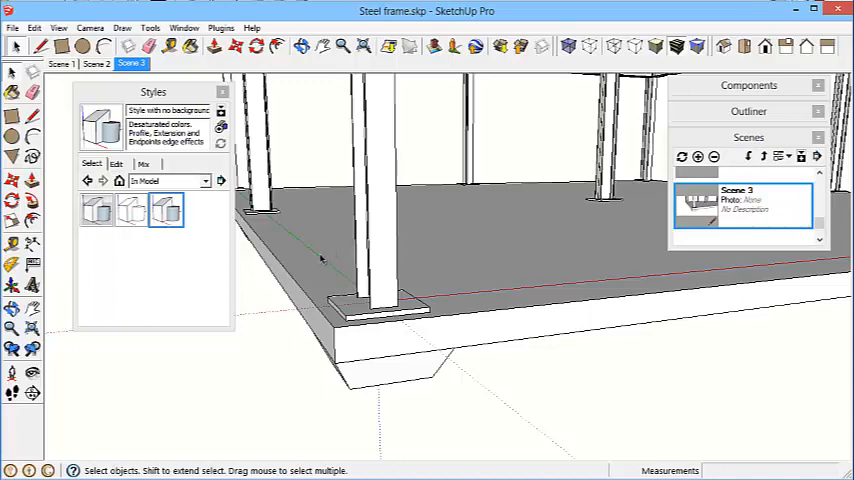
mouse_move(318, 262)
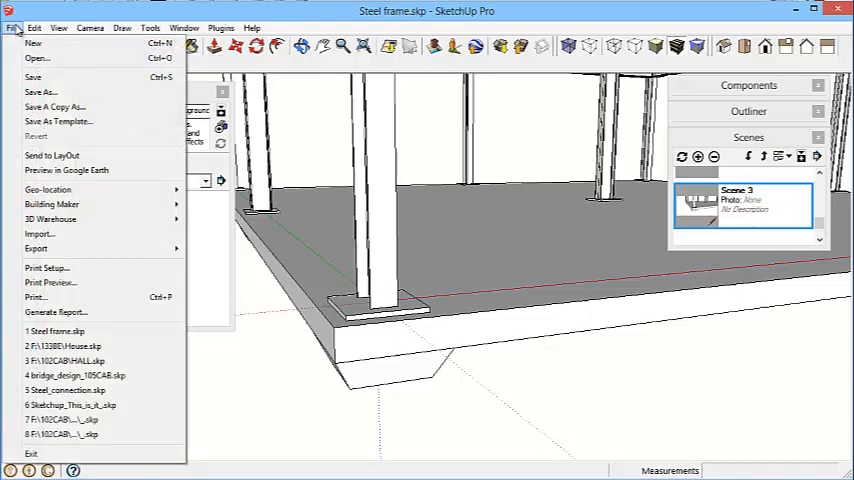
mouse_move(40, 92)
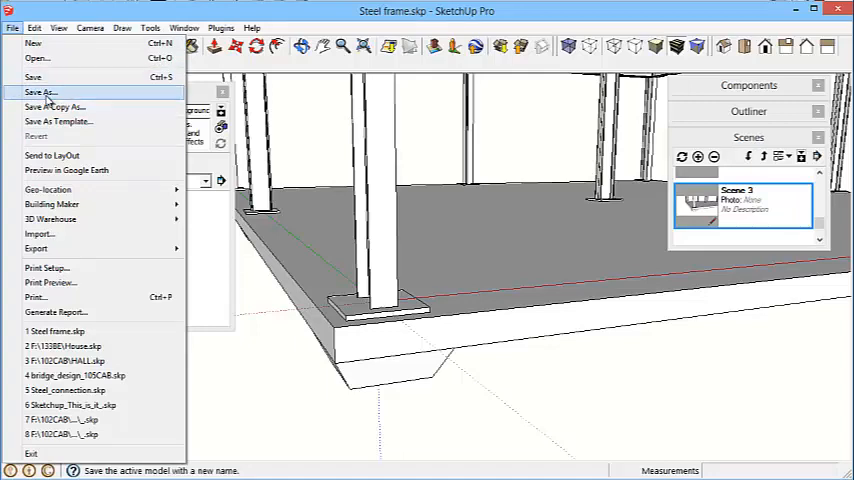
mouse_move(52, 156)
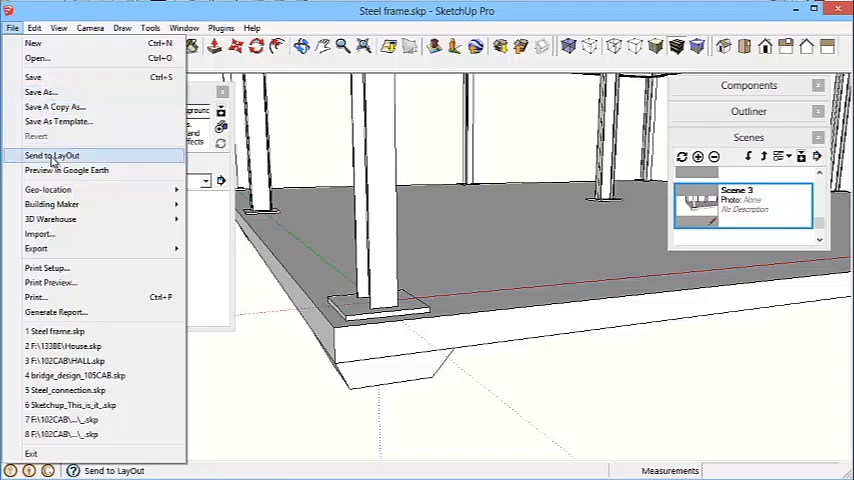
Send the steel frame model to LayOut and pick the A3 Landscape paper template.
left_click(50, 156)
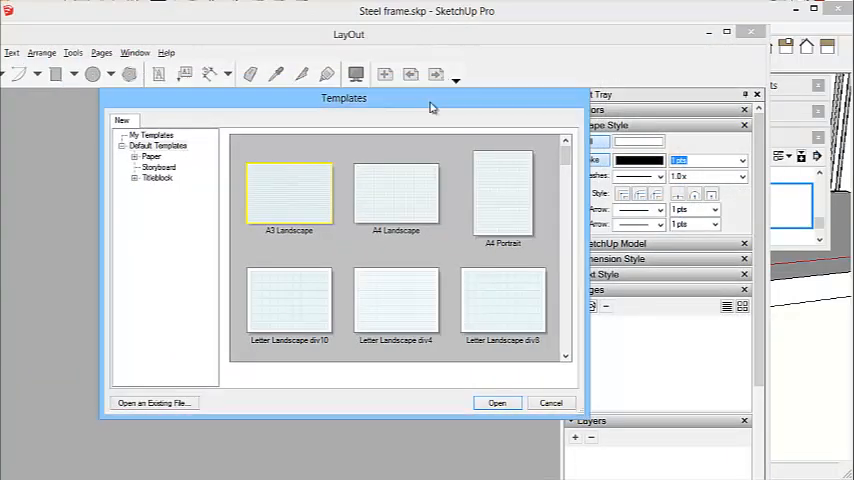
mouse_move(236, 308)
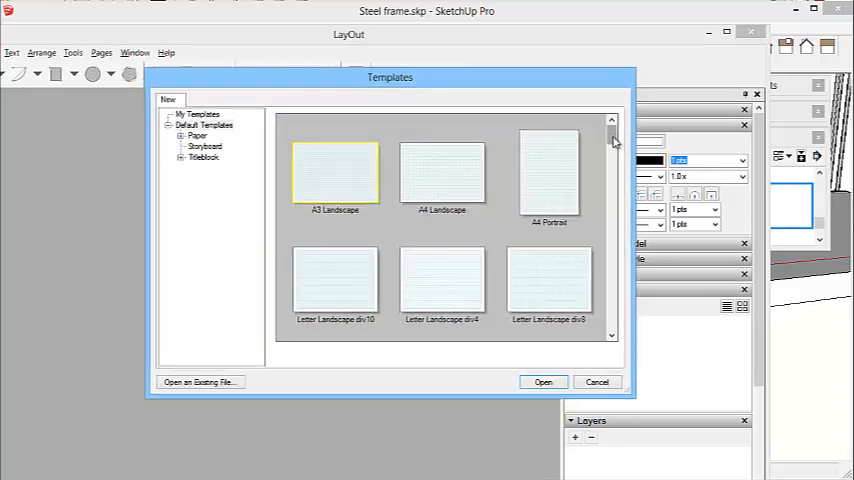
scroll("up", 3)
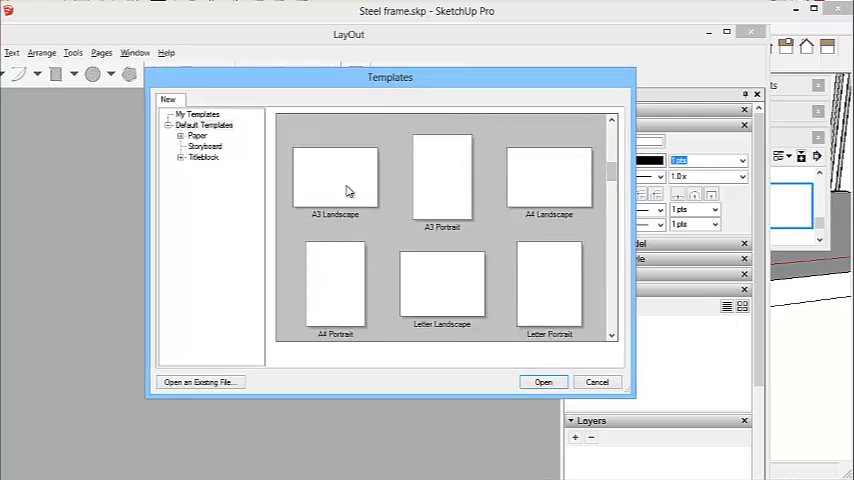
left_click(336, 176)
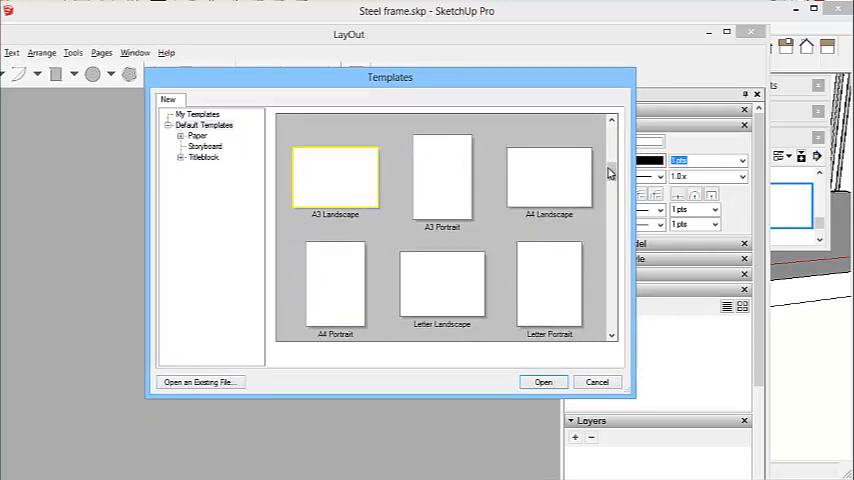
Browse the template gallery down past the grid sheets to the plain paper sizes.
scroll("down", 3)
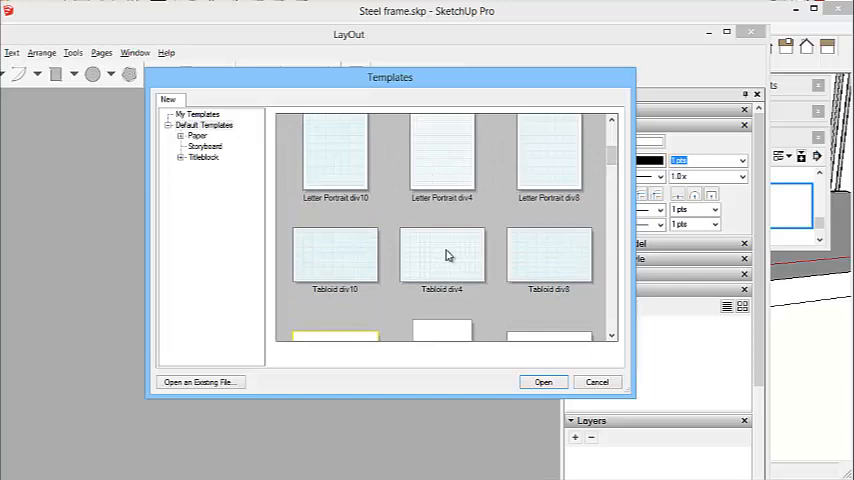
mouse_move(360, 264)
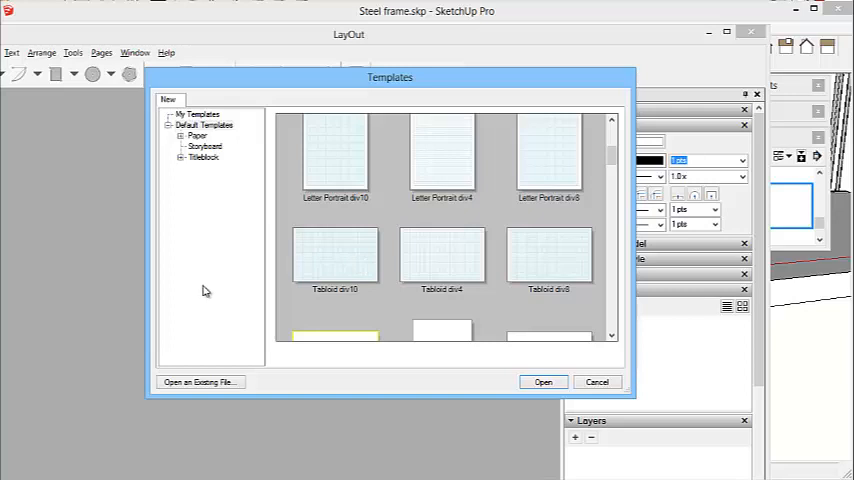
mouse_move(184, 300)
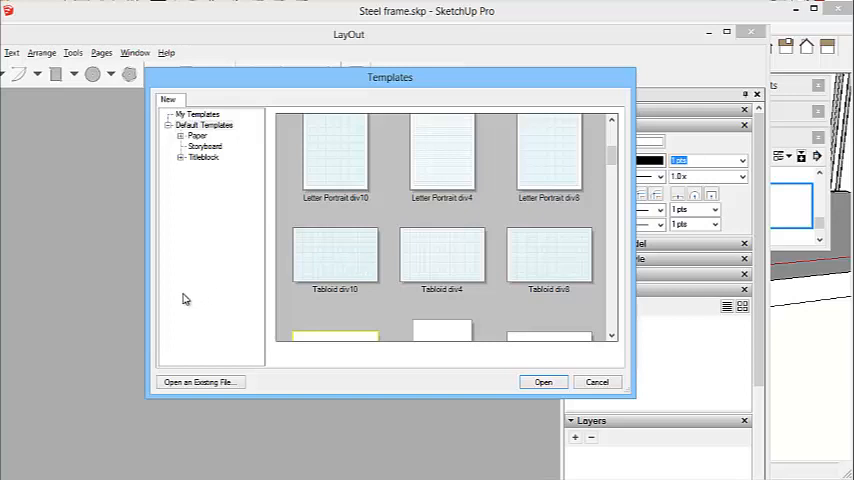
mouse_move(360, 182)
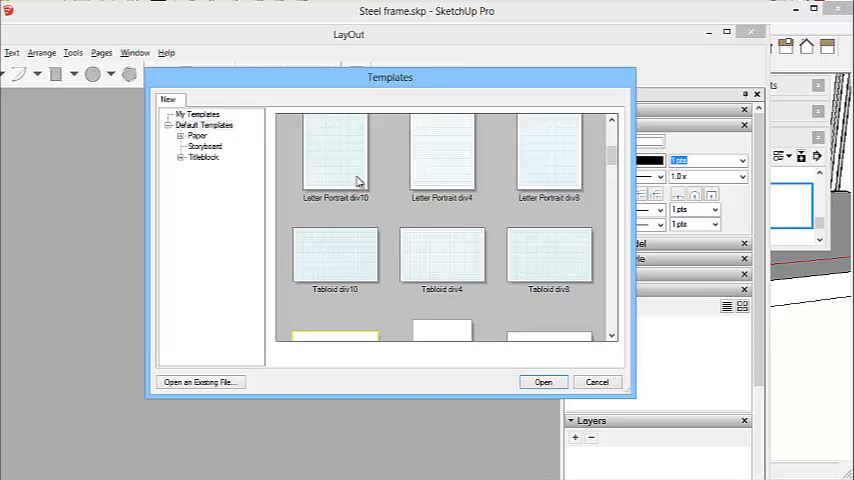
mouse_move(350, 244)
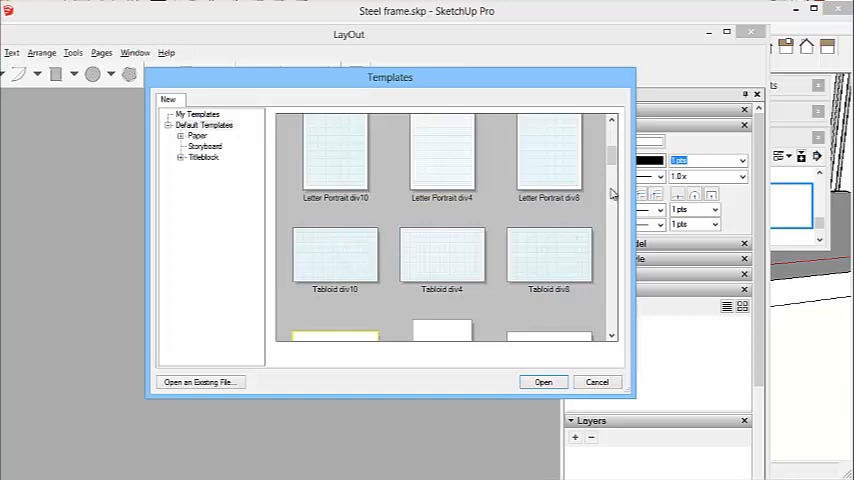
mouse_move(352, 260)
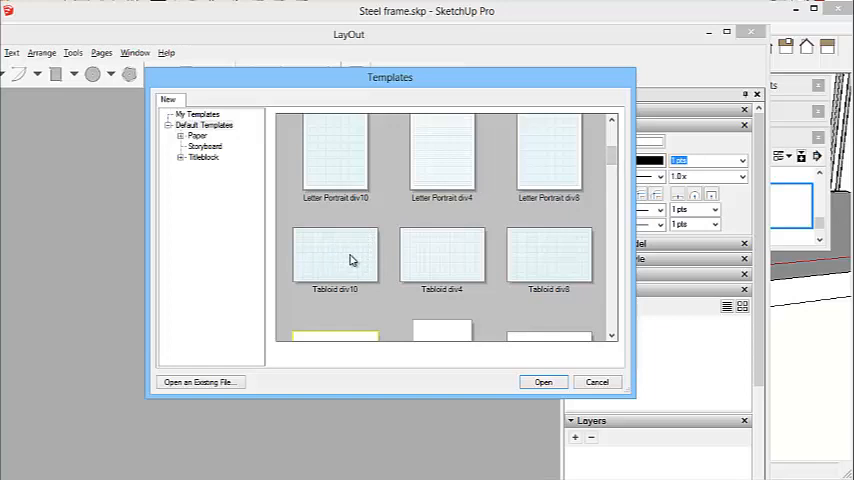
scroll("down", 3)
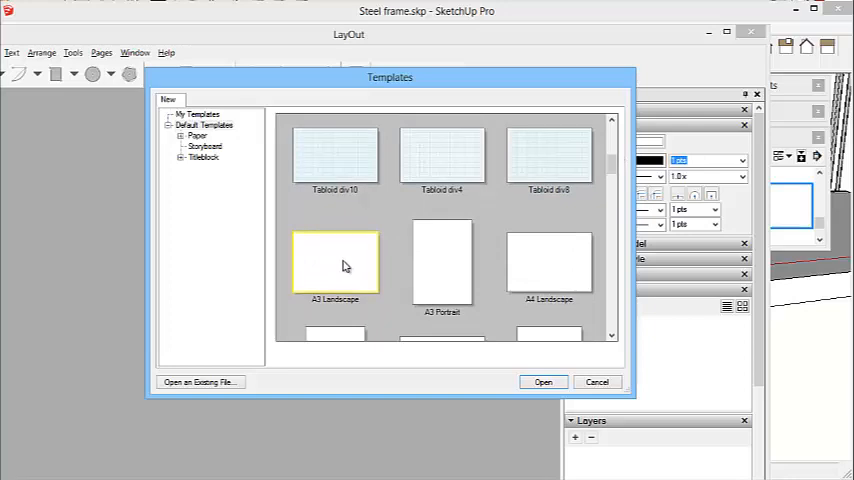
scroll("down", 3)
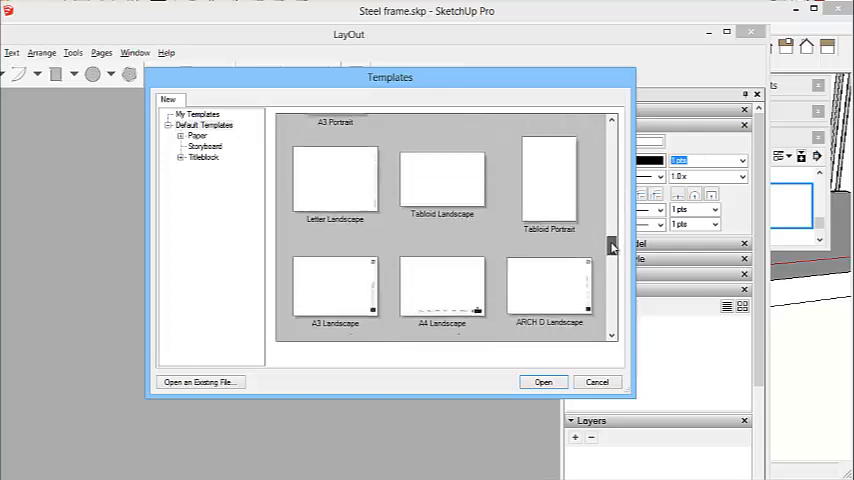
scroll("down", 3)
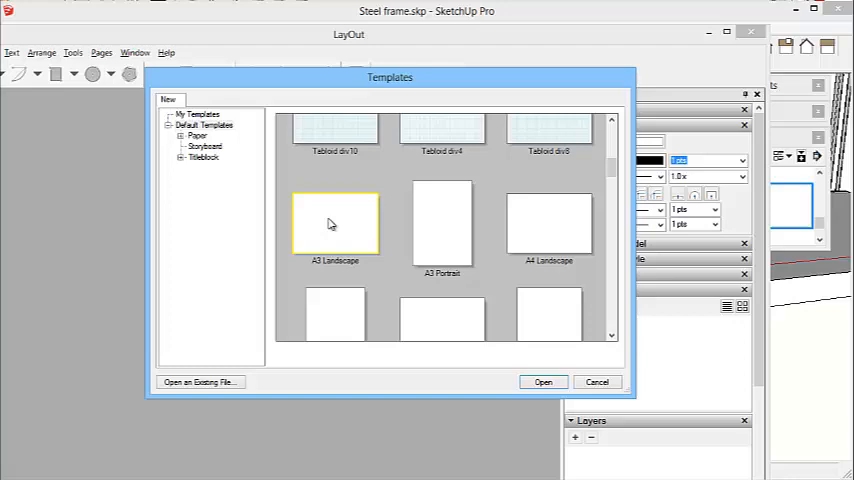
mouse_move(364, 240)
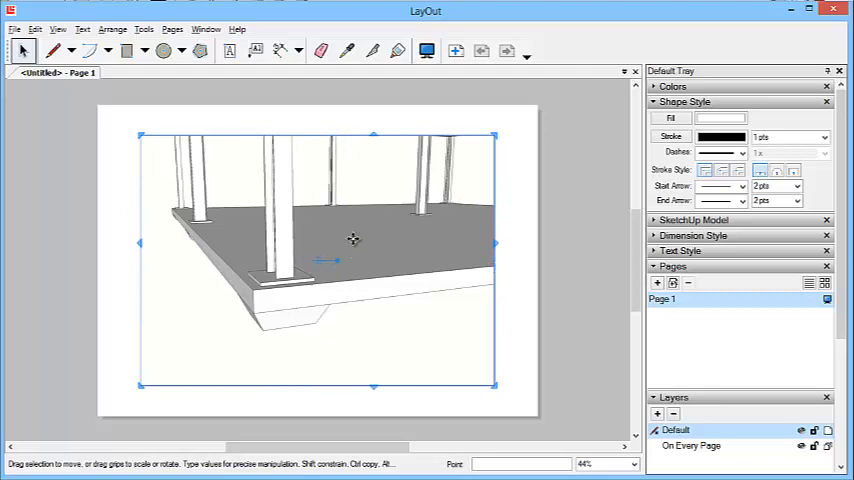
Nudge the model viewport on the page and enter its model view for editing.
left_click_drag(352, 240, 368, 232)
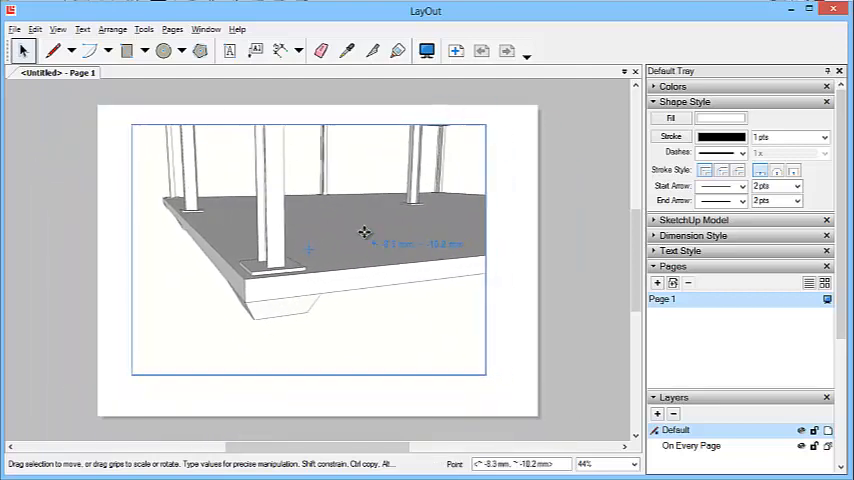
left_click(372, 236)
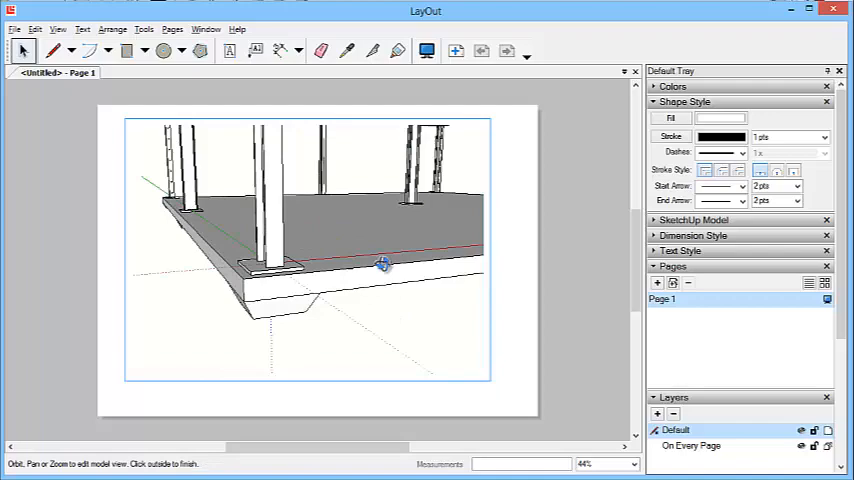
Orbit inside the viewport around a column base plate and back out to the slab.
left_click_drag(384, 264, 176, 112)
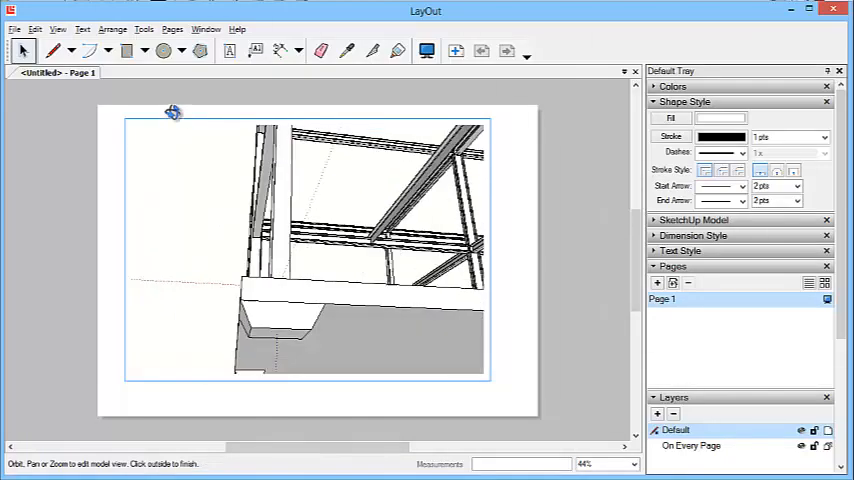
left_click_drag(172, 112, 280, 280)
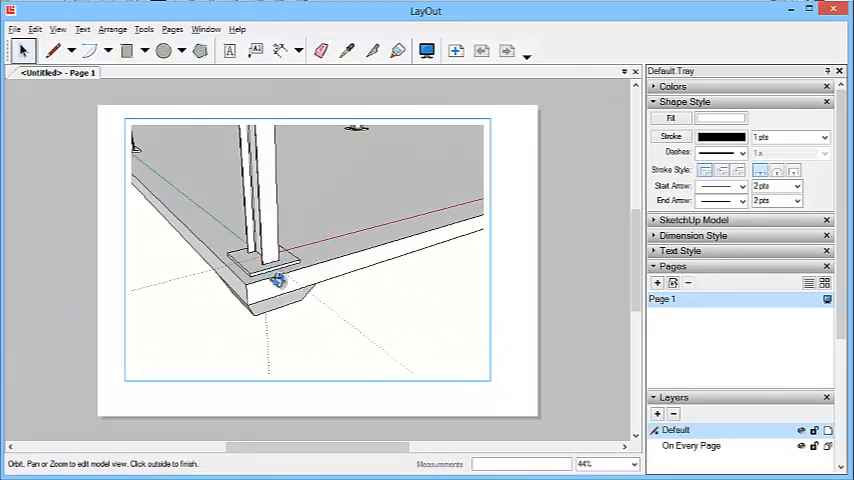
left_click_drag(280, 280, 304, 246)
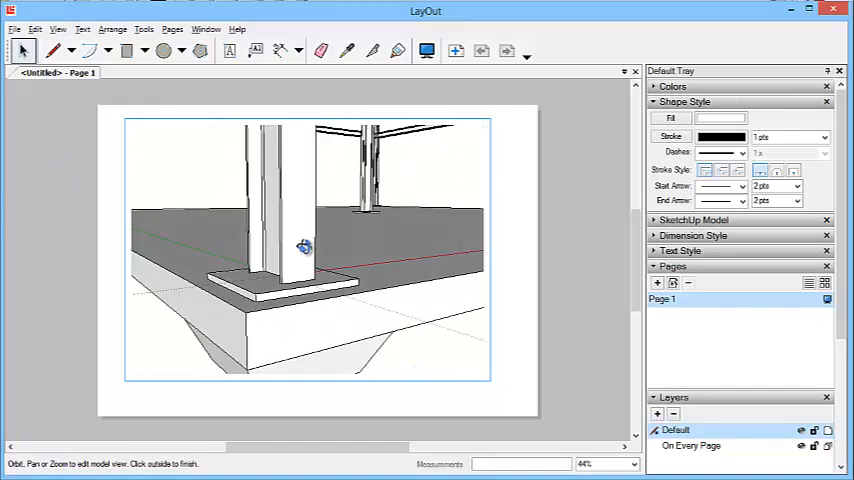
left_click_drag(304, 246, 290, 270)
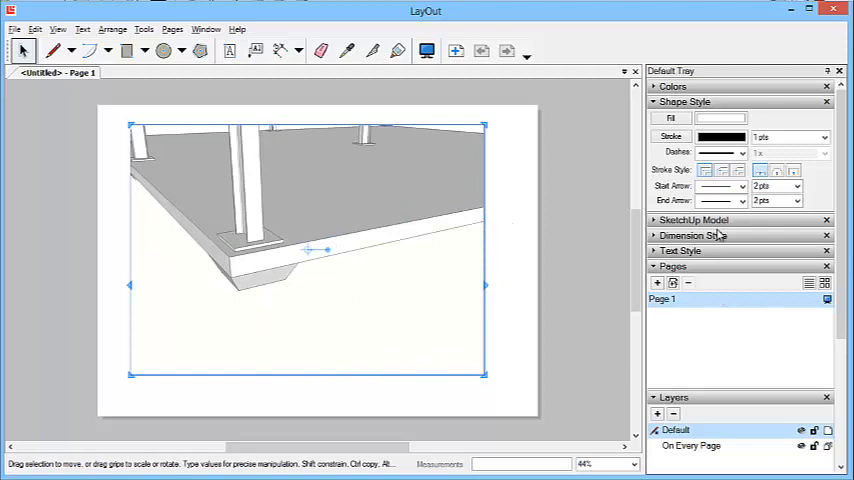
Collapse Shape Style, expand the SketchUp Model panel, then take the Dimensions tool.
left_click(684, 100)
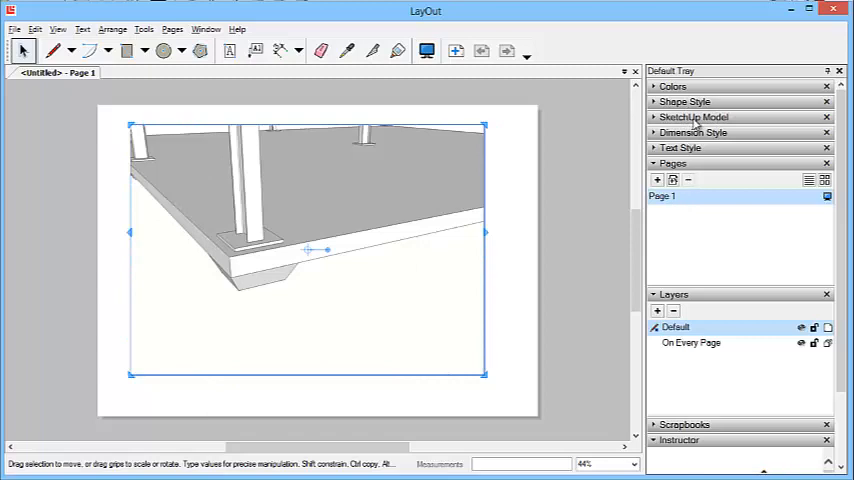
left_click(694, 116)
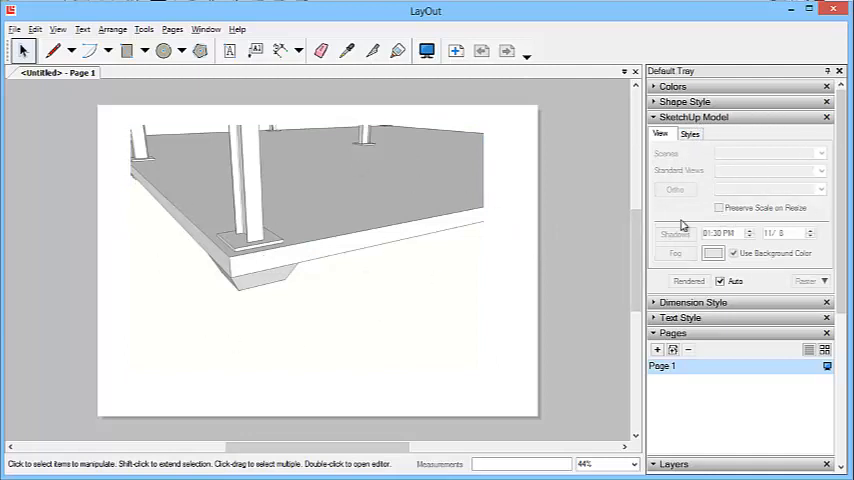
left_click(52, 52)
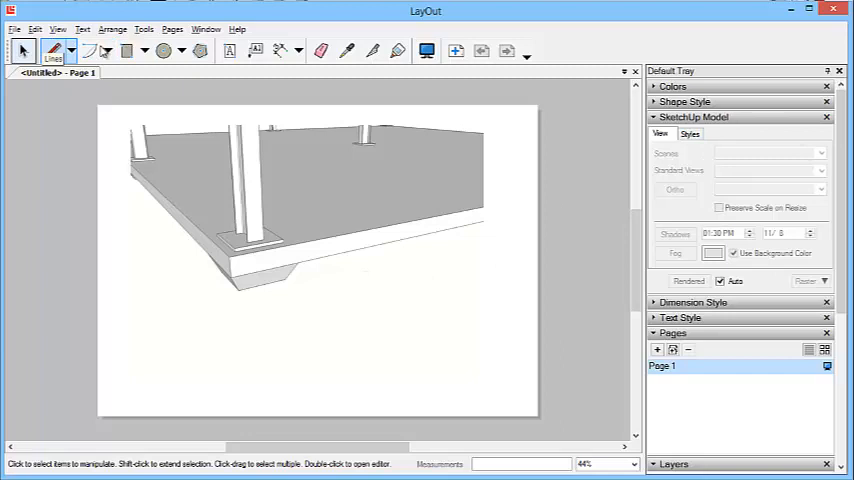
mouse_move(230, 52)
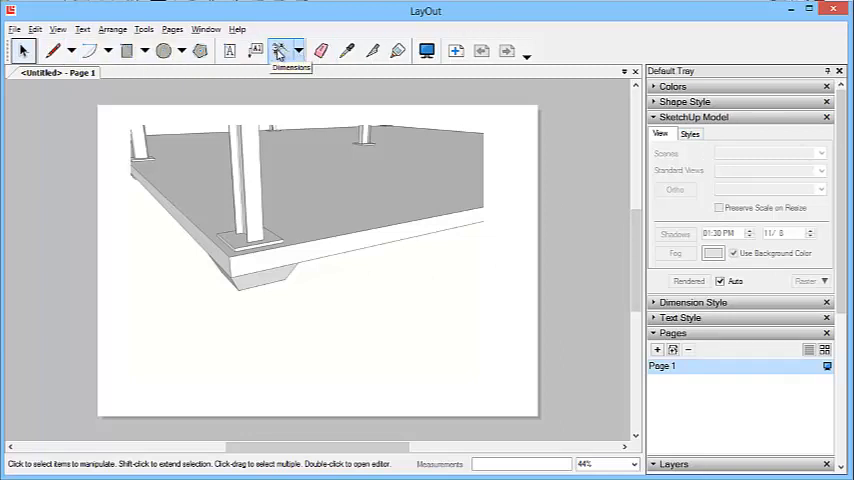
left_click(92, 50)
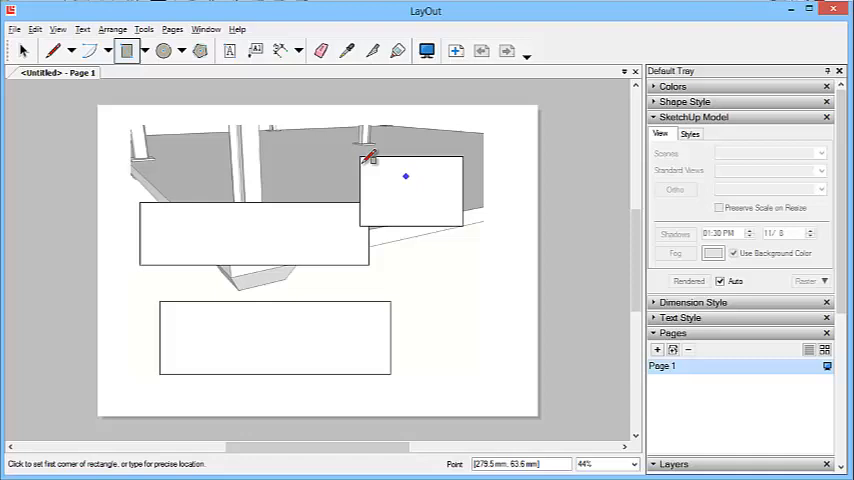
mouse_move(344, 196)
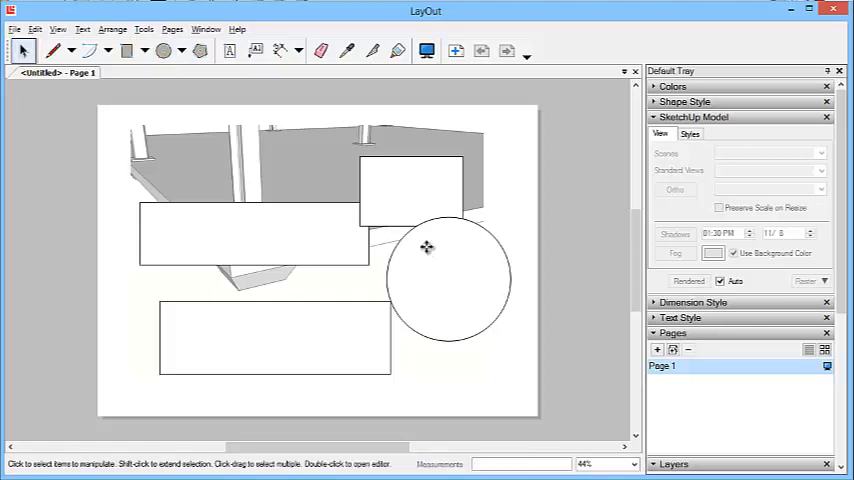
Give the practice circle a green fill, then change it to pale yellow.
left_click(448, 280)
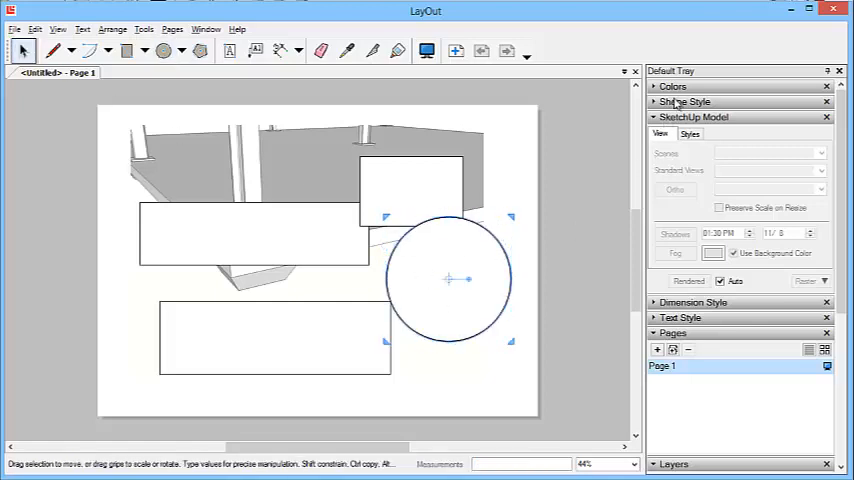
left_click(684, 100)
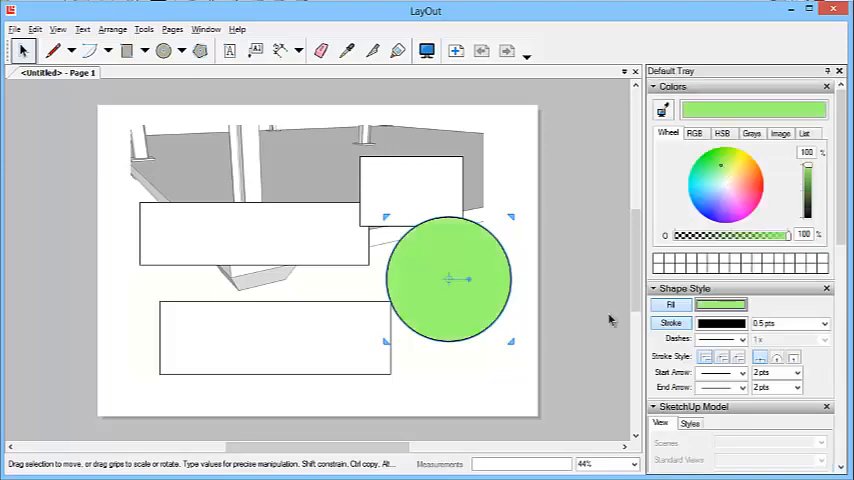
mouse_move(738, 170)
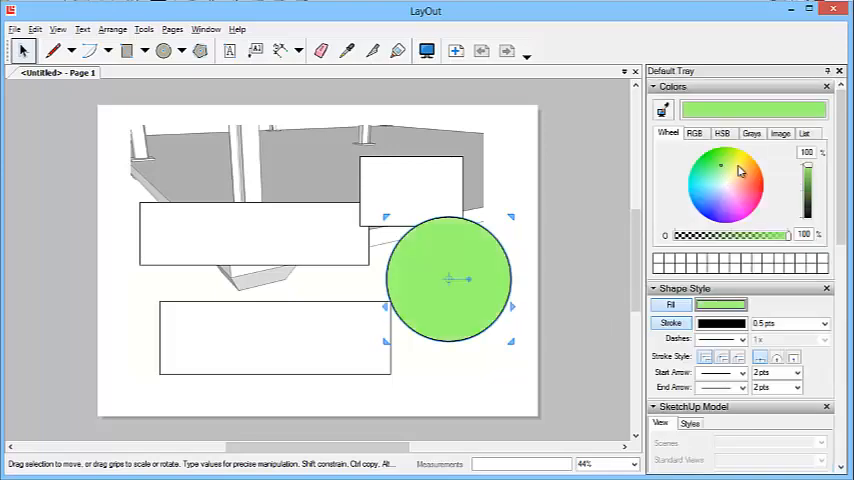
left_click(738, 164)
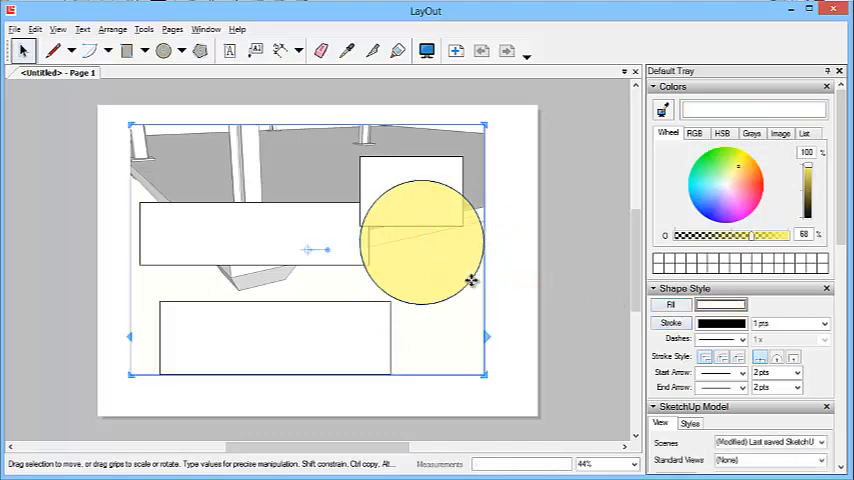
Clear the practice shapes, hide the colours and reselect the model viewport.
left_click(420, 240)
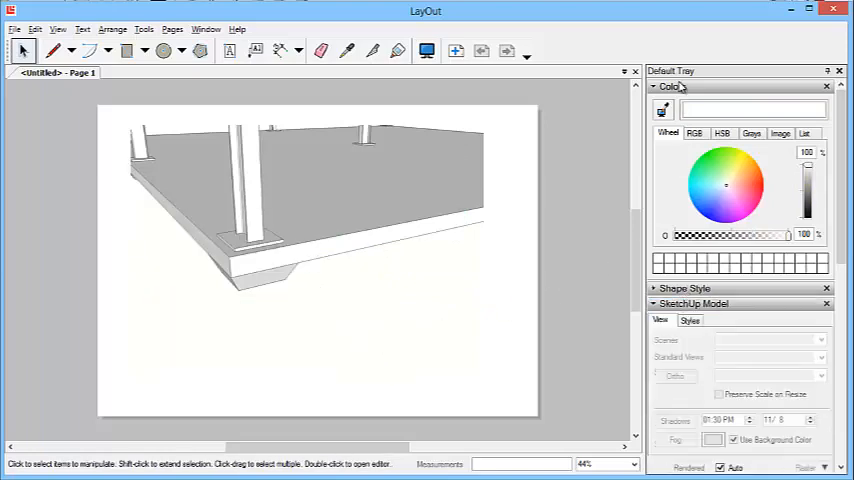
left_click(672, 86)
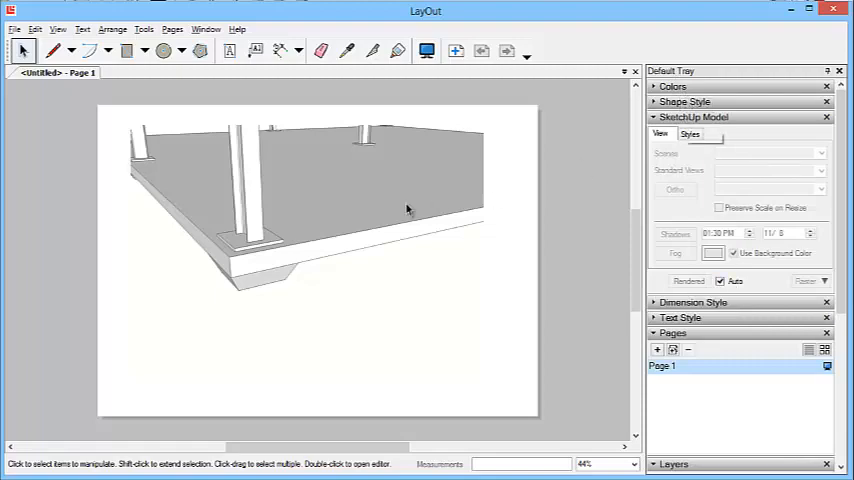
left_click(320, 250)
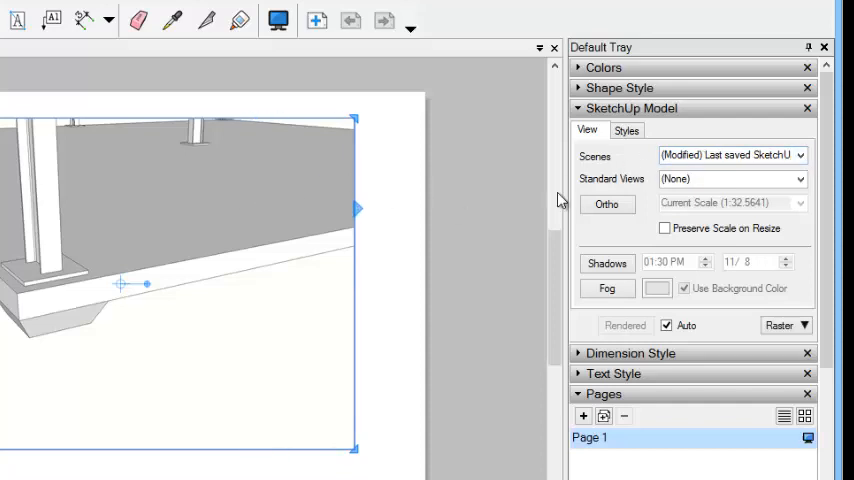
Switch the viewport through the last scene, Scene 1 plan and Scene 2 front view from the Scenes list.
left_click(800, 156)
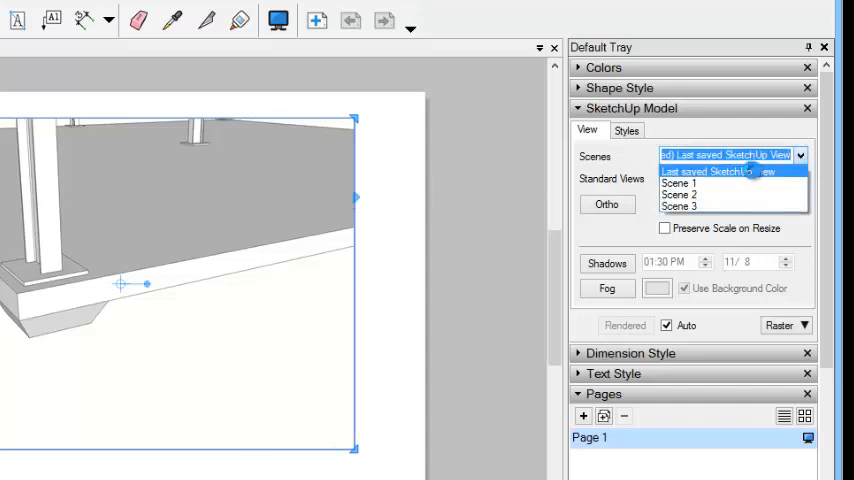
left_click(724, 172)
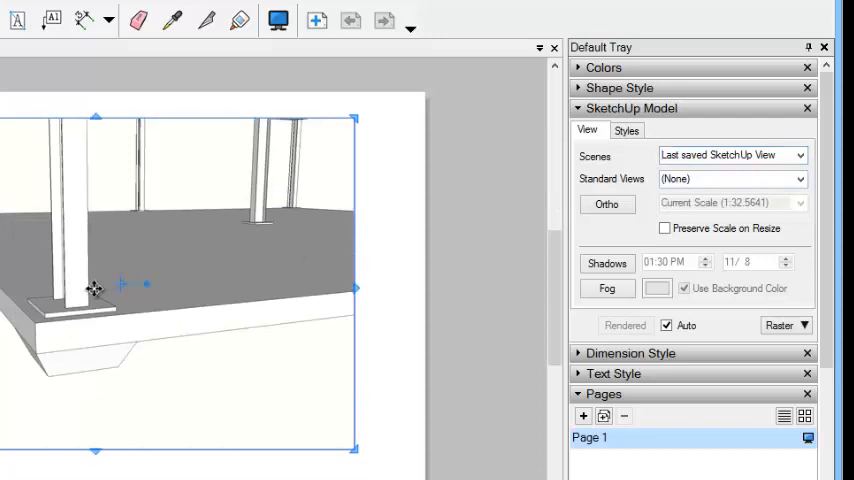
left_click(800, 156)
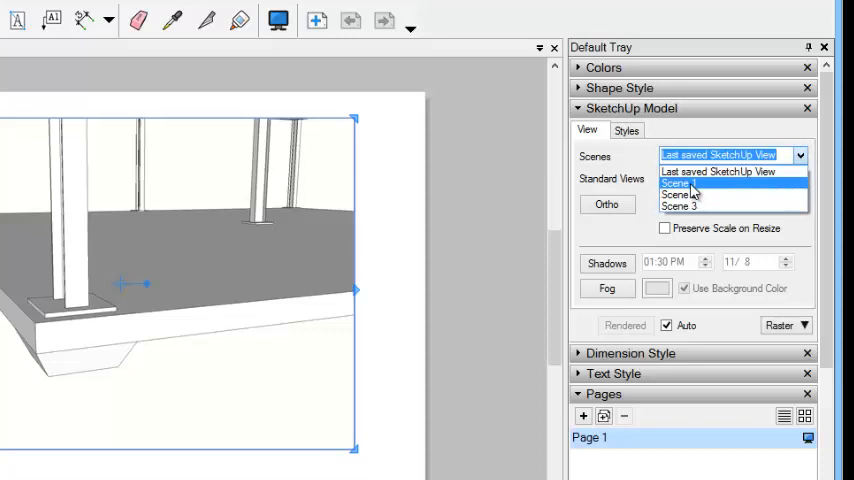
left_click(678, 182)
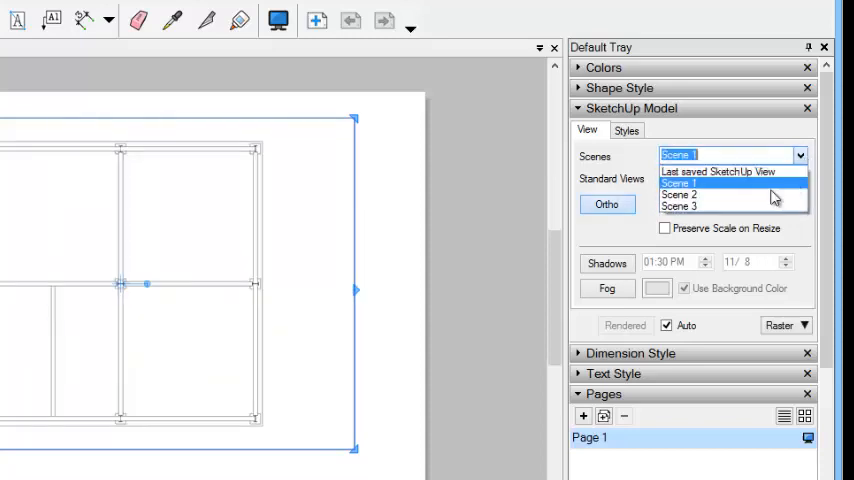
left_click(680, 194)
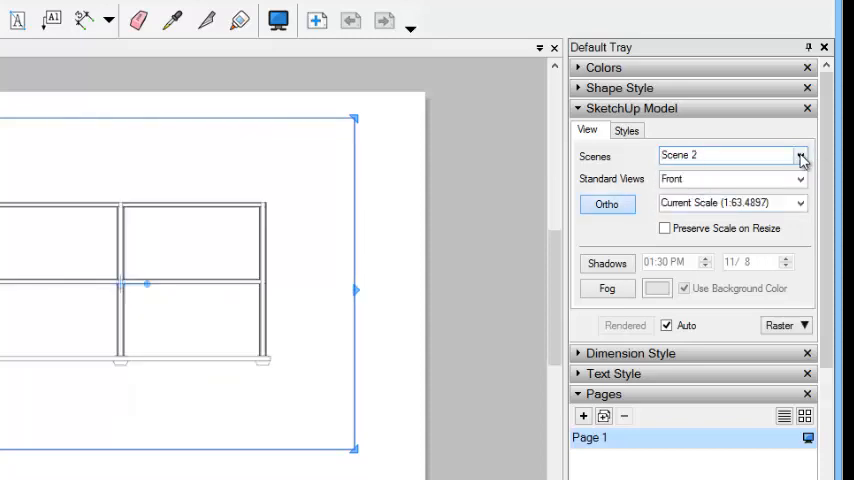
left_click(800, 156)
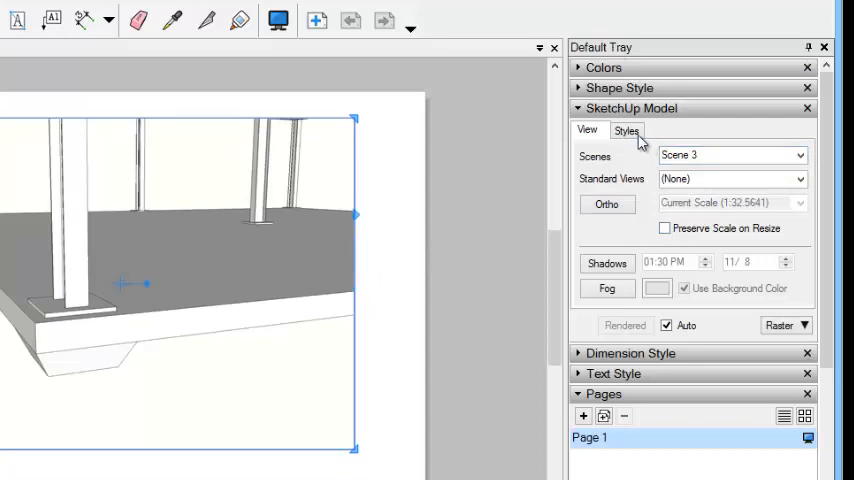
Show the Styles choices for the viewport and scroll the style folders.
left_click(626, 130)
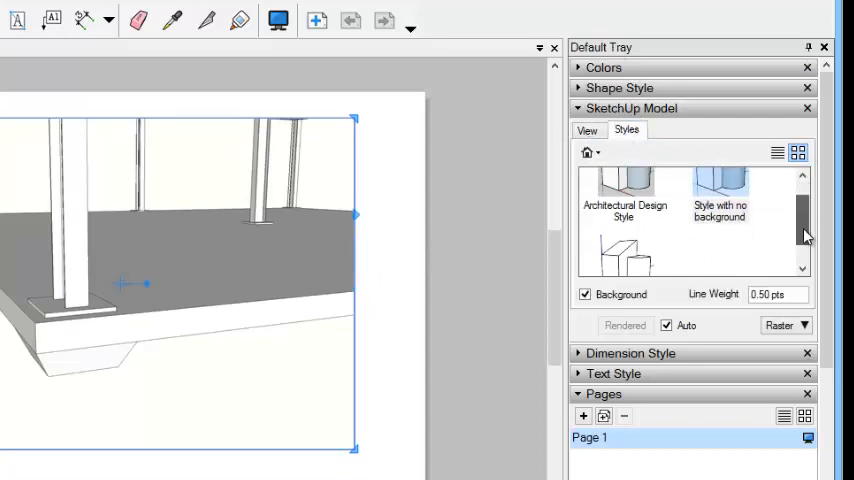
scroll("down", 3)
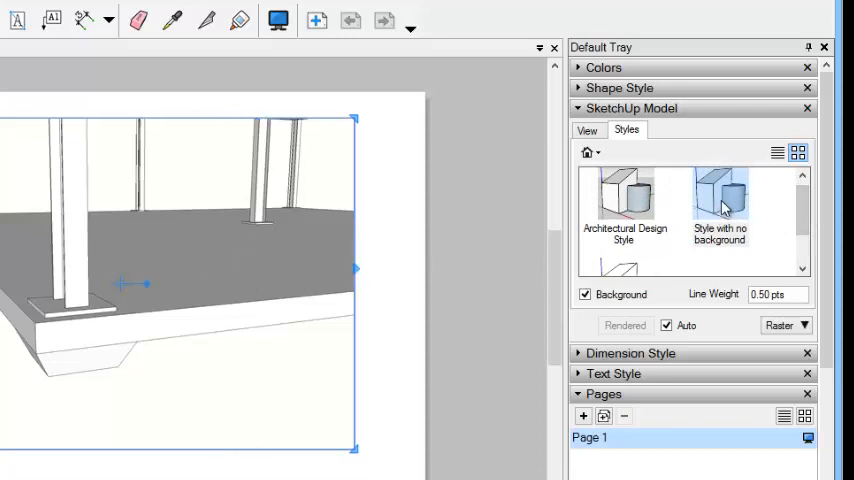
mouse_move(720, 208)
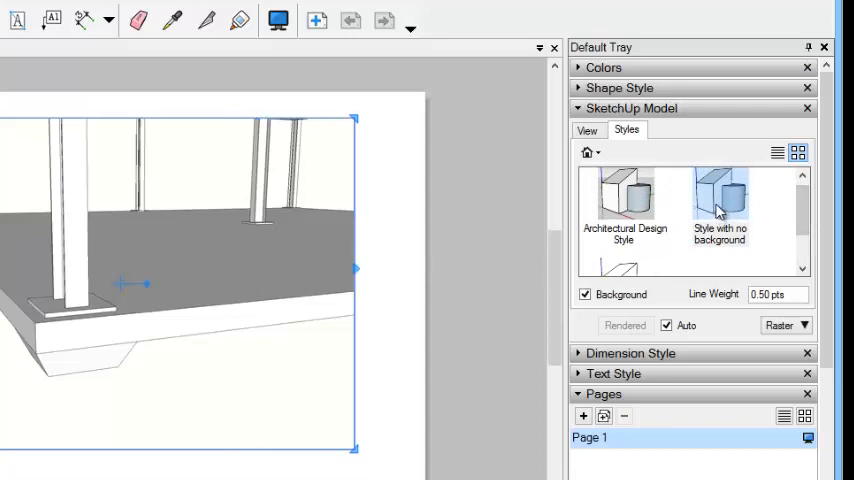
mouse_move(650, 218)
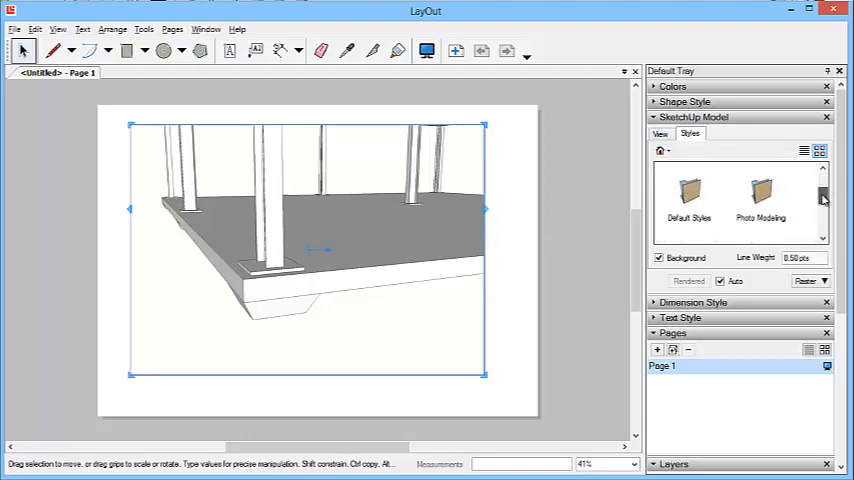
Apply Airbrush with Endpoints from the Sketchy Edges collection to the viewport.
scroll("down", 3)
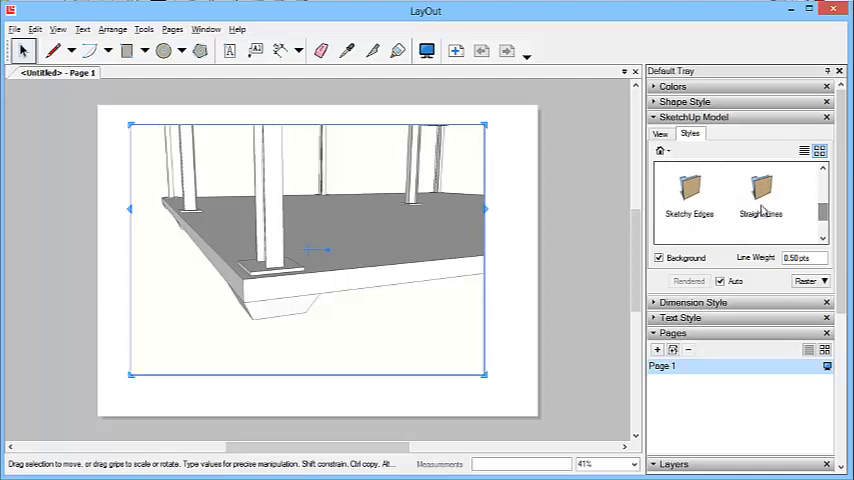
left_click(688, 190)
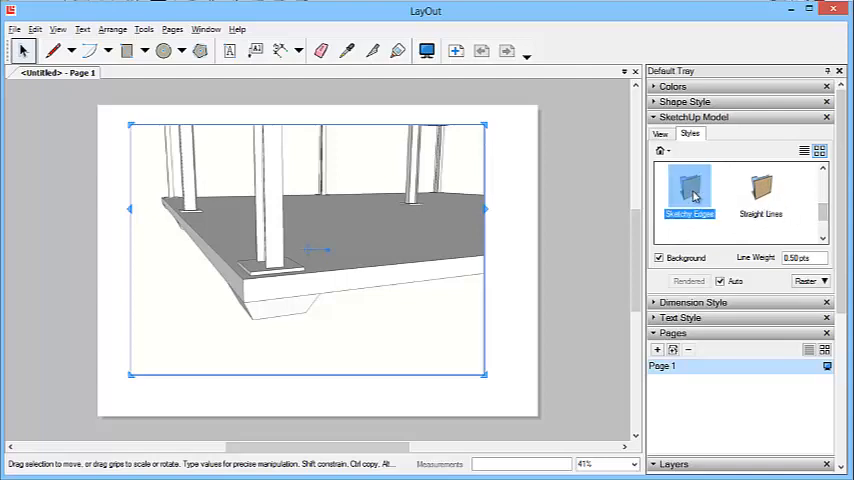
scroll("down", 3)
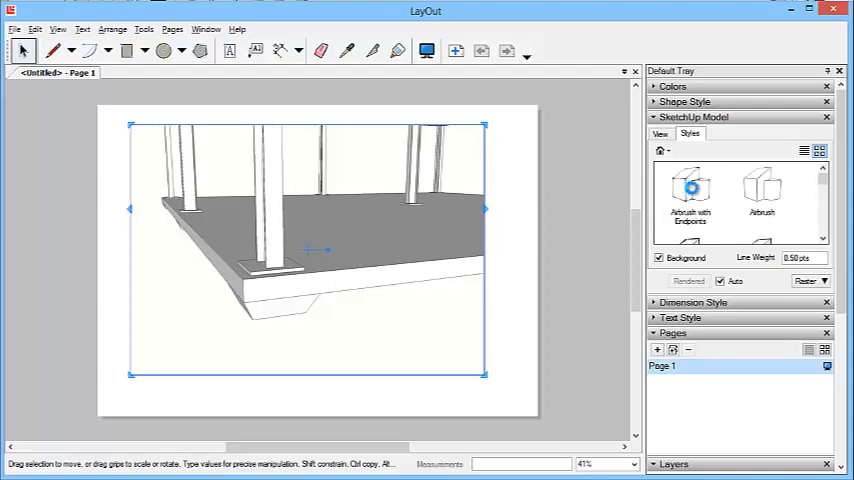
left_click(690, 192)
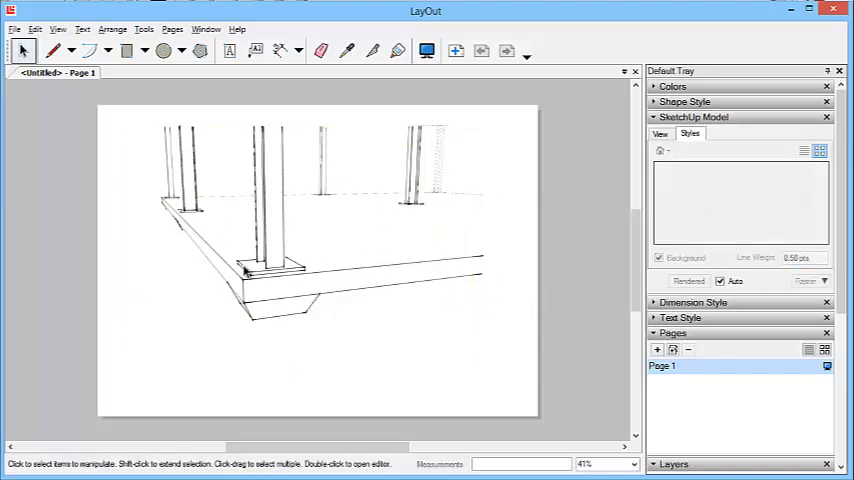
mouse_move(420, 256)
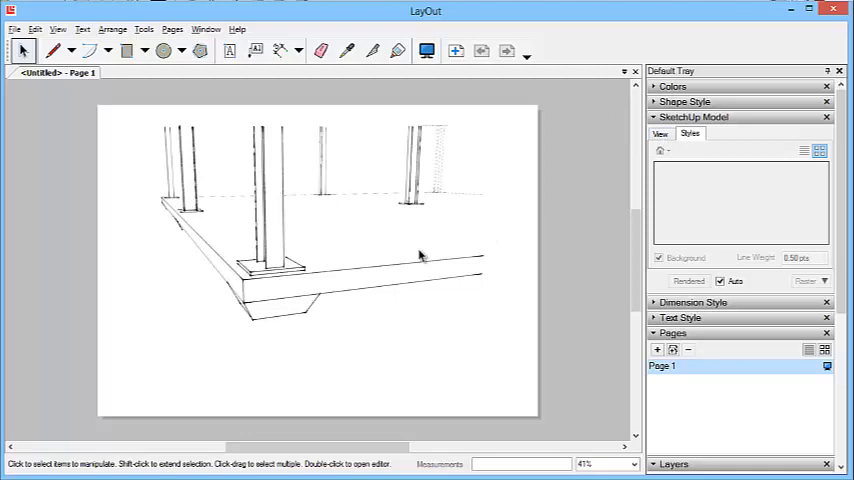
Reselect the model viewport and scroll further through the style list.
left_click(310, 250)
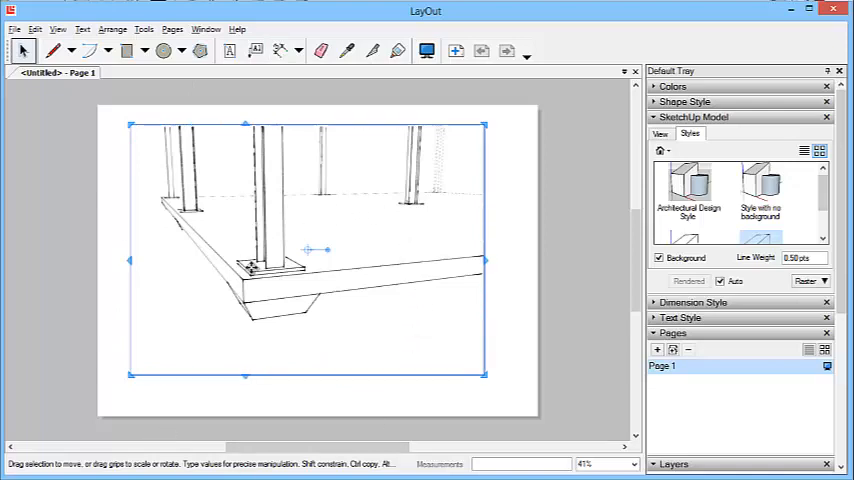
scroll("down", 3)
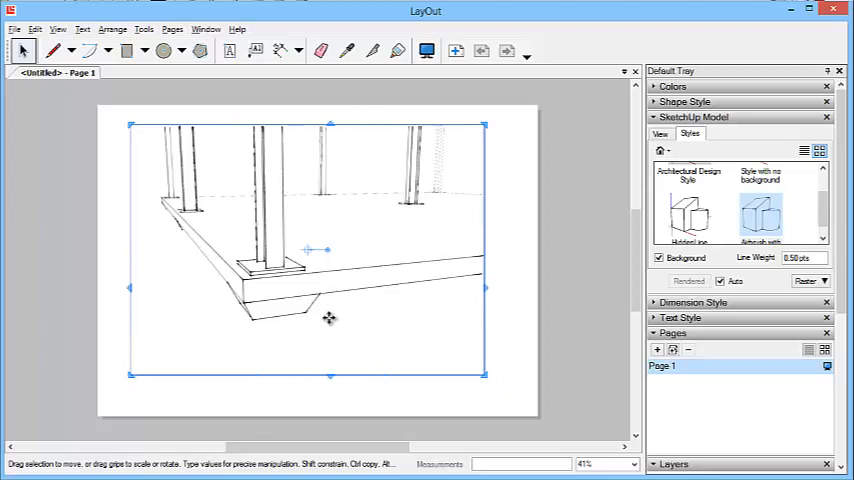
mouse_move(608, 210)
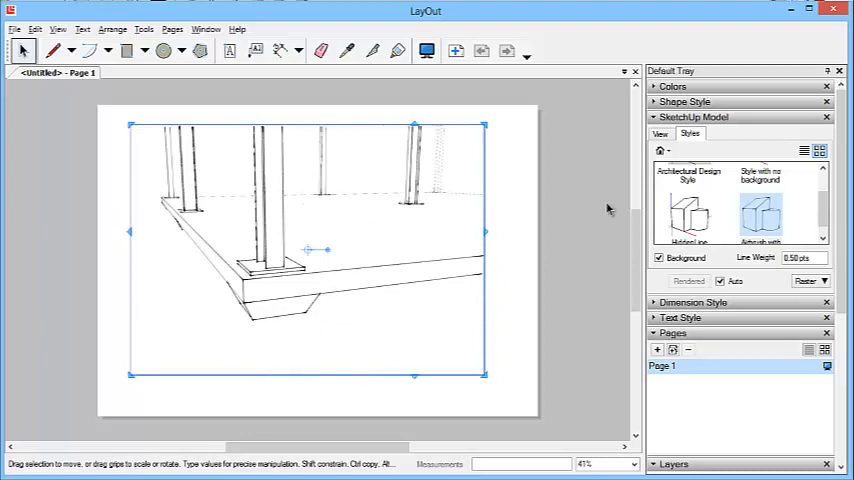
scroll("down", 3)
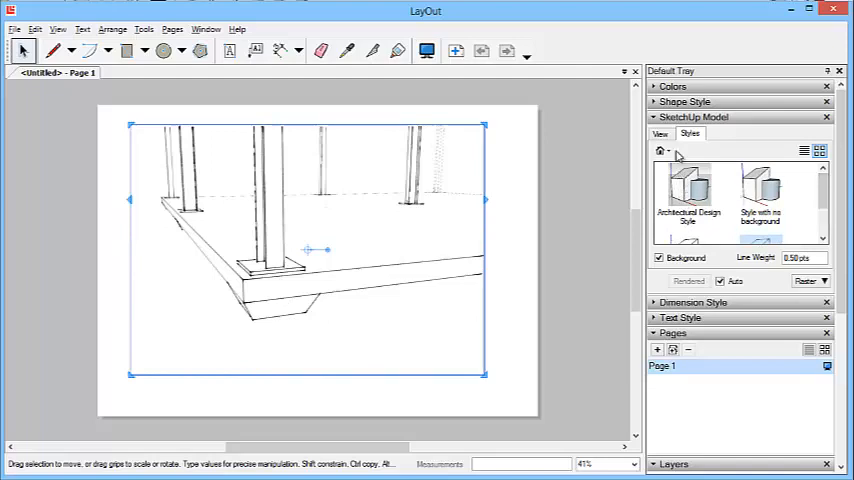
mouse_move(818, 196)
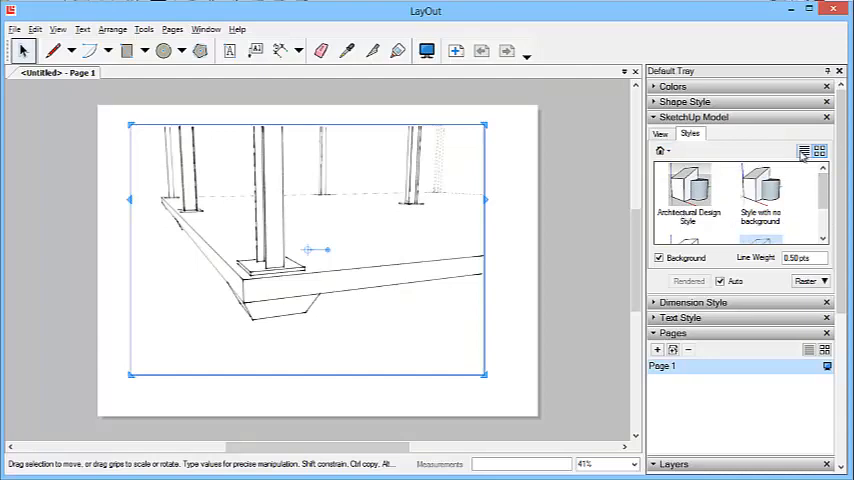
List styles by name, return to the View settings and set the viewport to Scene 3.
left_click(806, 152)
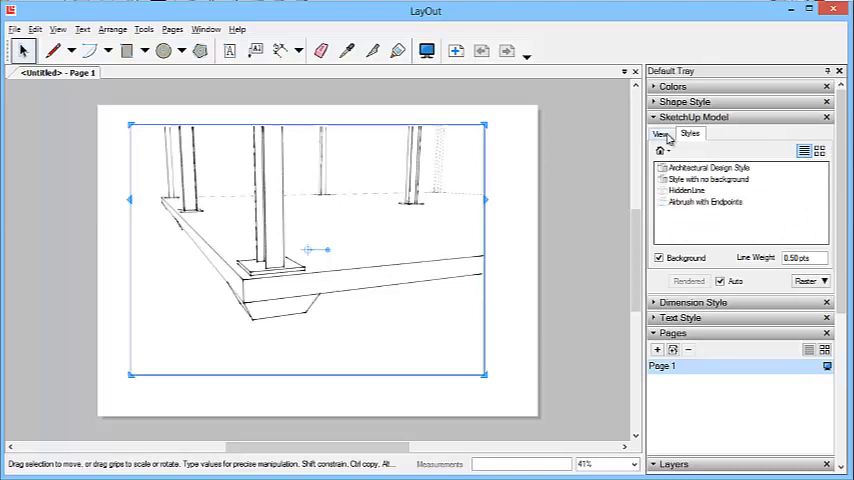
left_click(660, 132)
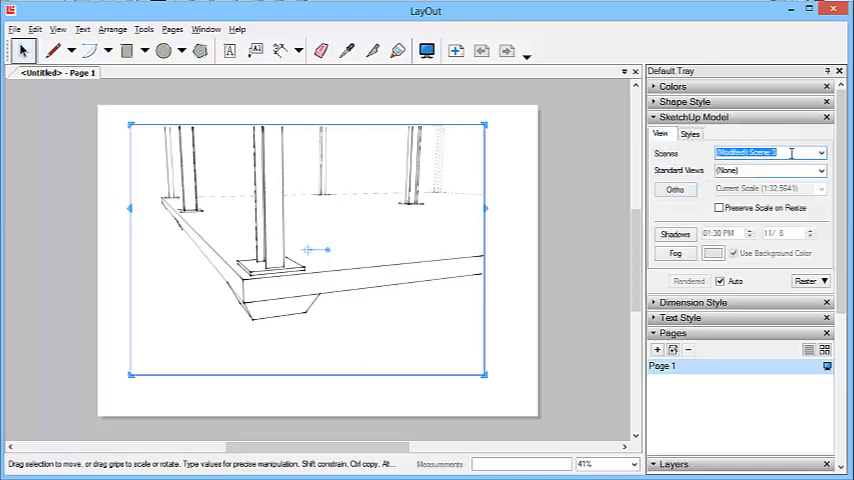
left_click(762, 152)
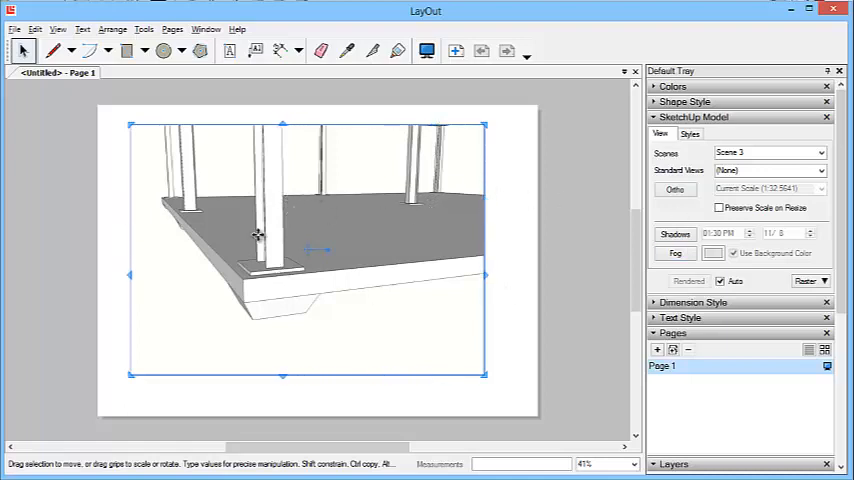
mouse_move(308, 268)
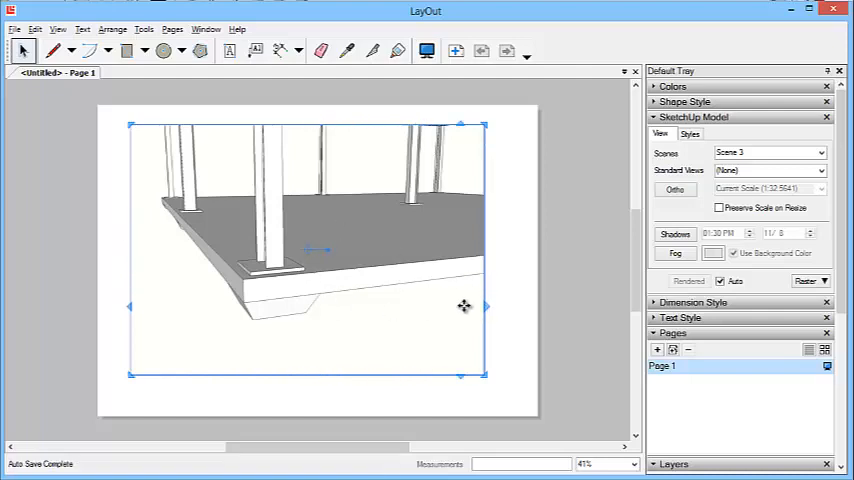
mouse_move(488, 304)
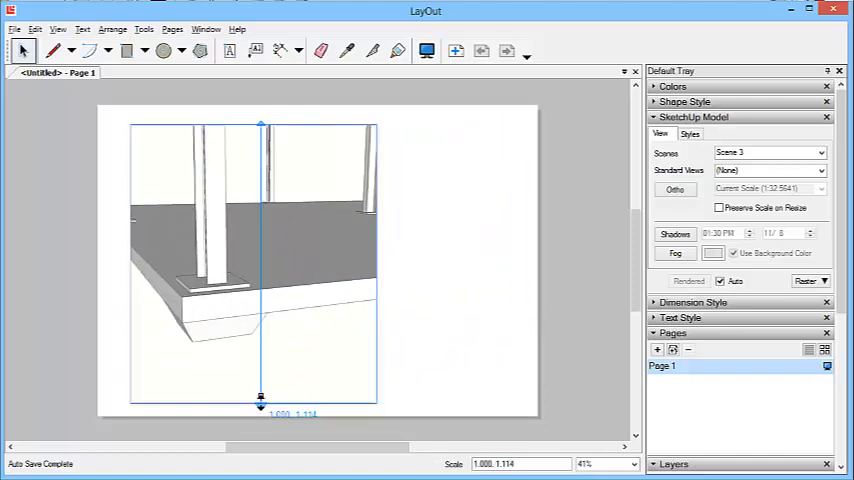
Tick Preserve Scale on Resize and crop the Scene 3 viewport in from both sides.
left_click_drag(260, 400, 270, 270)
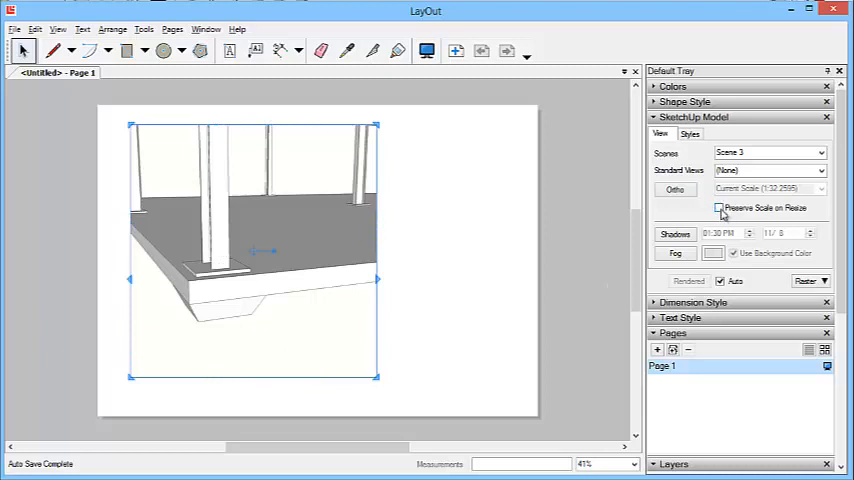
left_click(720, 208)
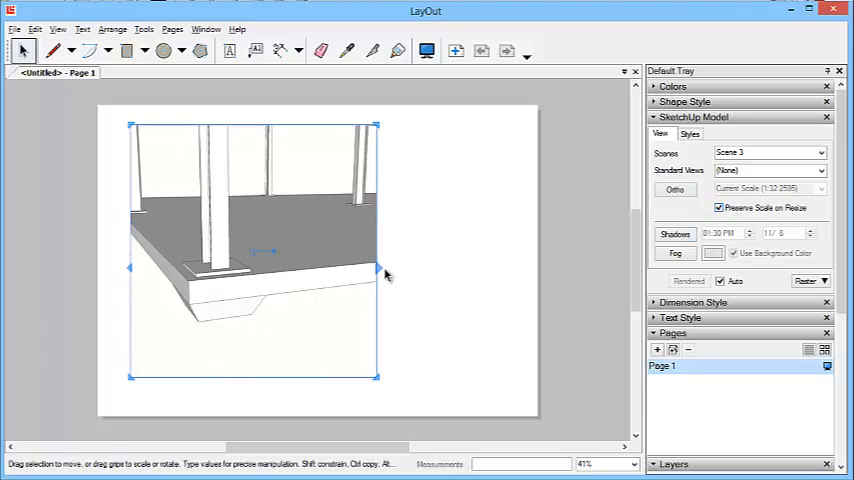
left_click_drag(380, 270, 296, 296)
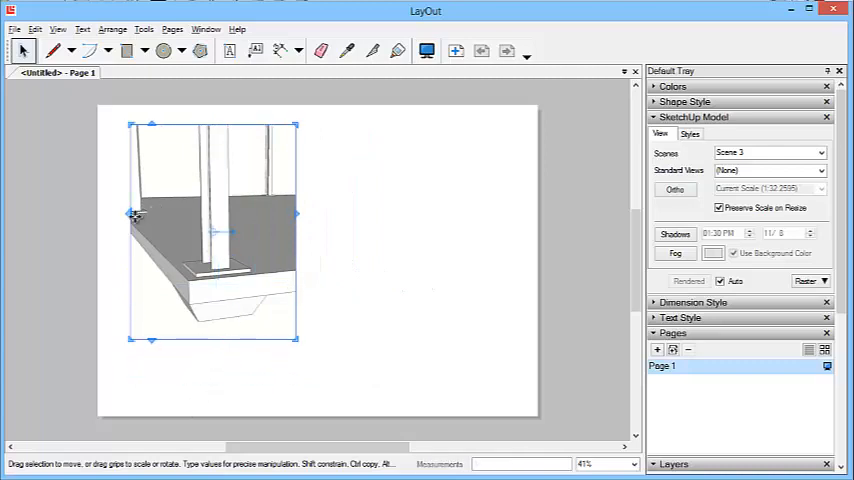
left_click_drag(132, 216, 160, 216)
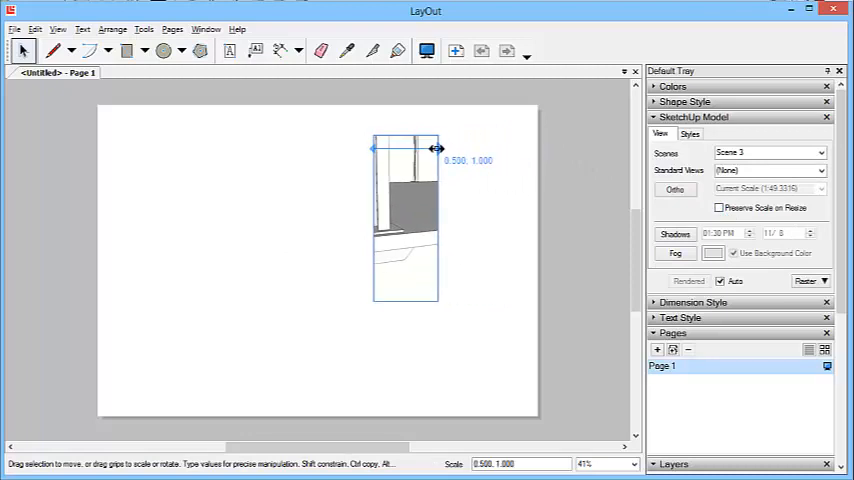
Narrow the viewport to a tall strip and pan its view onto the post's base.
left_click_drag(436, 148, 430, 136)
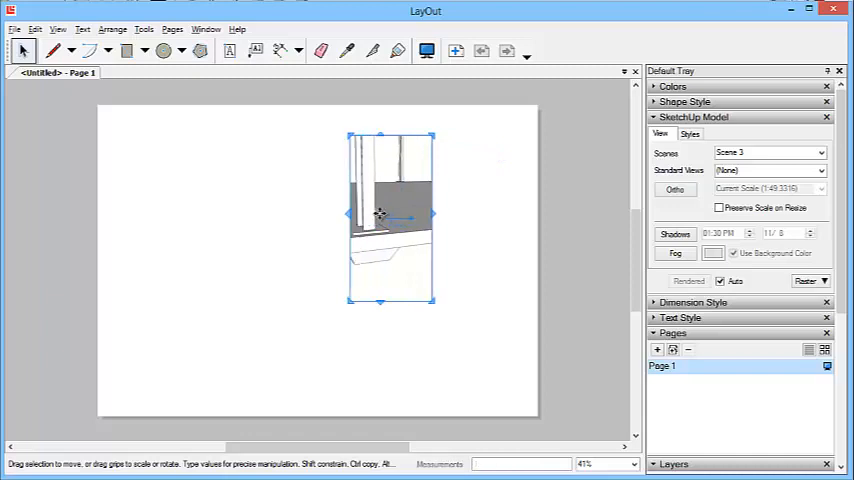
double_click(384, 216)
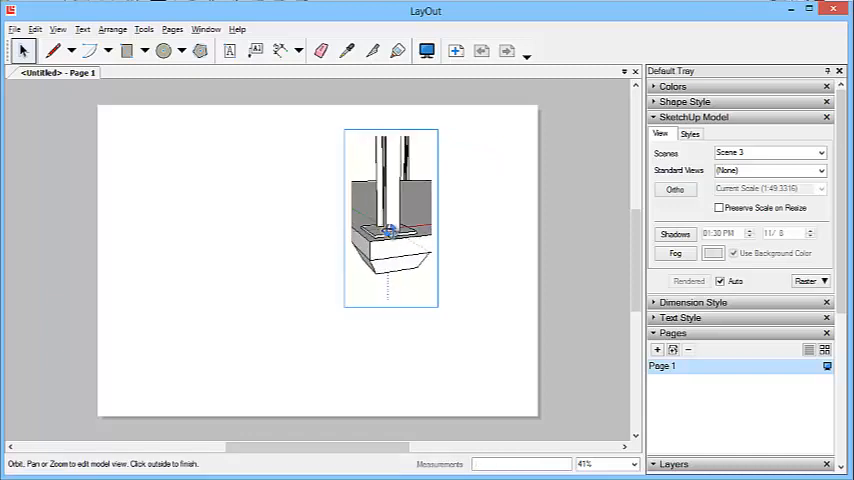
left_click_drag(390, 216, 390, 190)
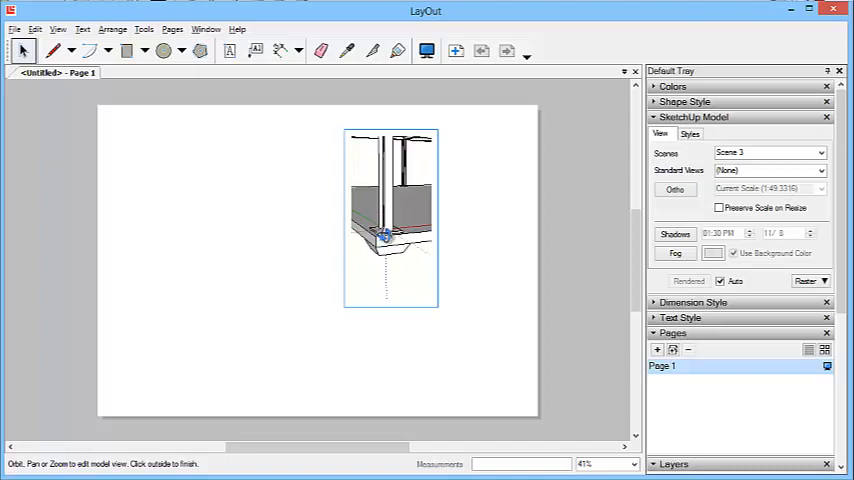
left_click(454, 240)
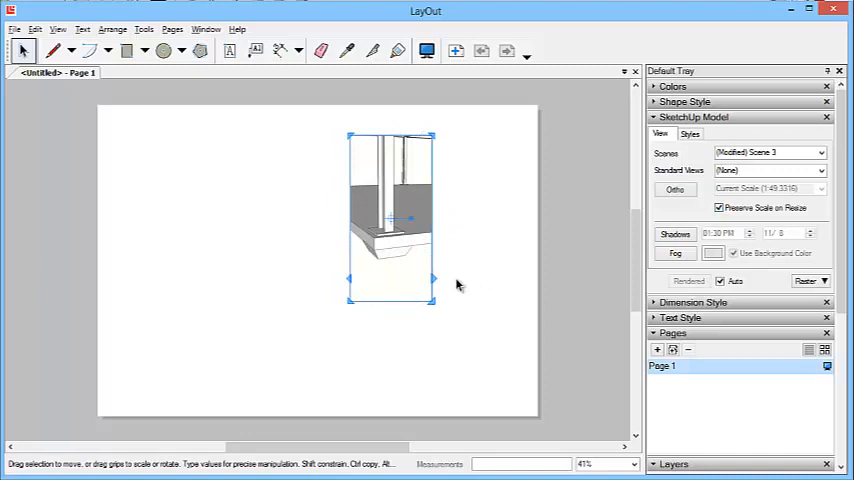
Move the cropped viewport toward the page's upper right and bring up the File menu.
left_click_drag(392, 216, 432, 200)
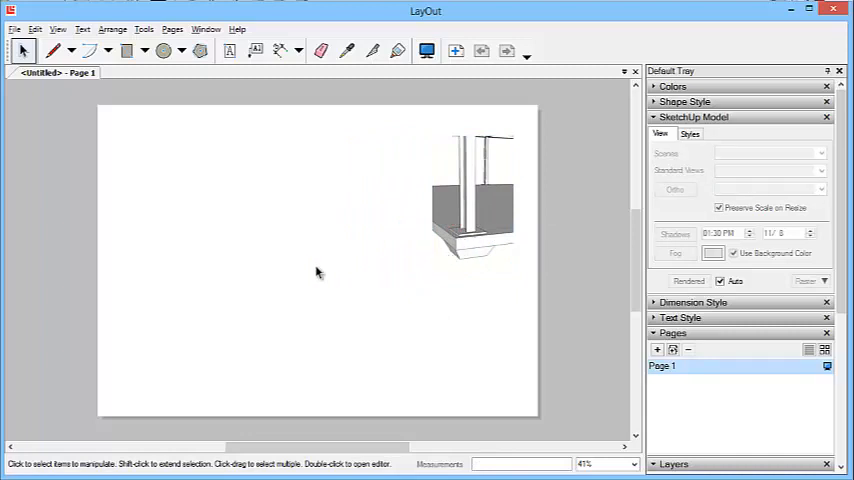
mouse_move(484, 180)
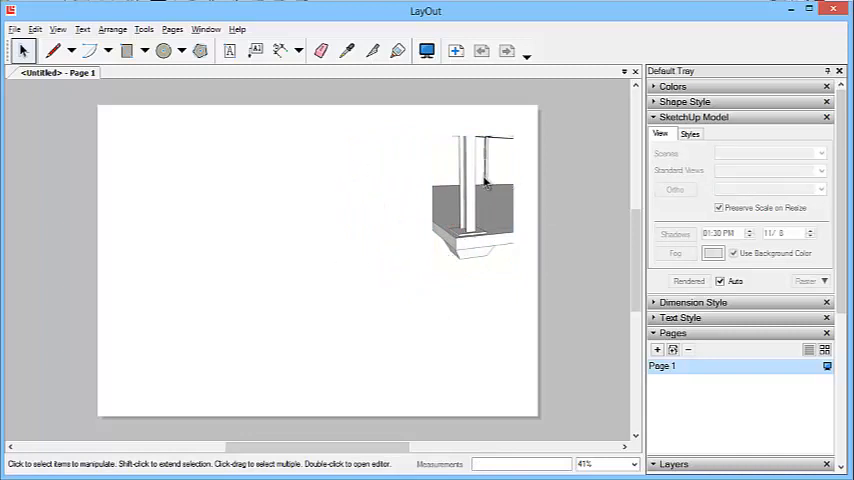
mouse_move(490, 198)
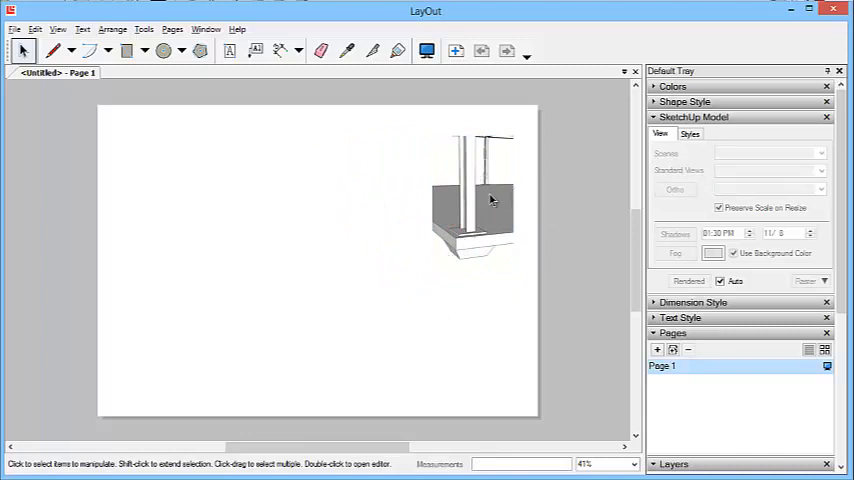
left_click(14, 28)
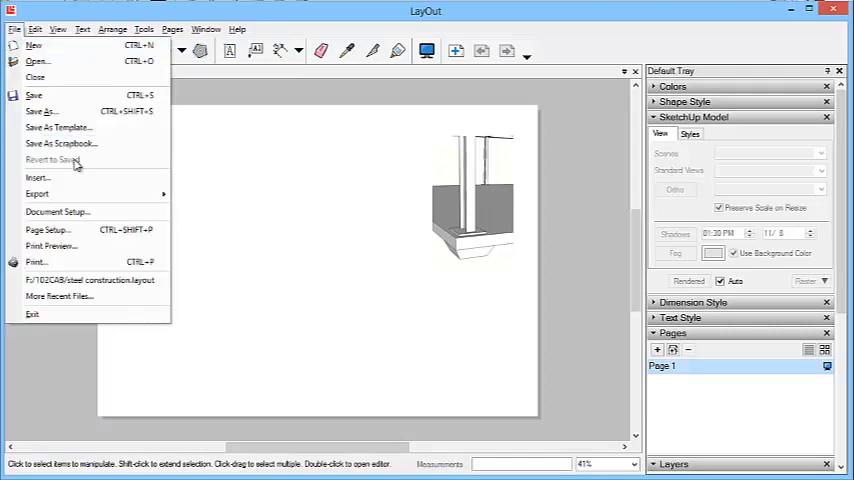
mouse_move(42, 160)
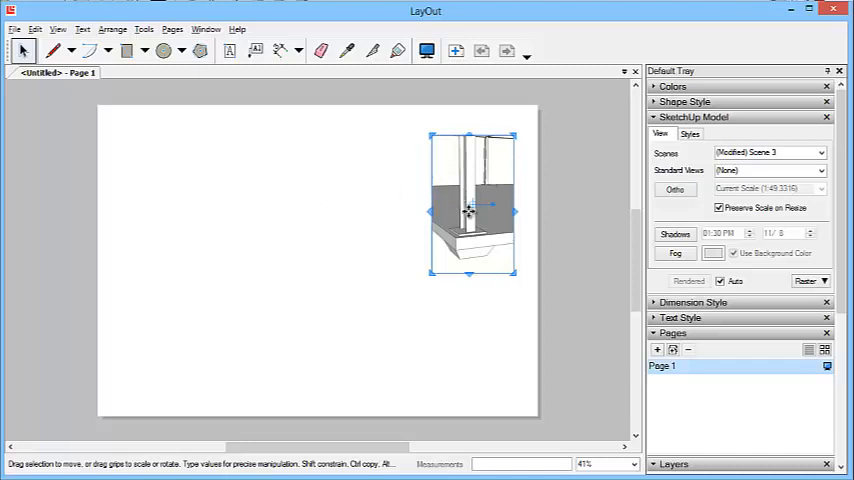
Nudge the column-base detail viewport and pull a copy of it leftwards across the page.
left_click_drag(470, 210, 300, 210)
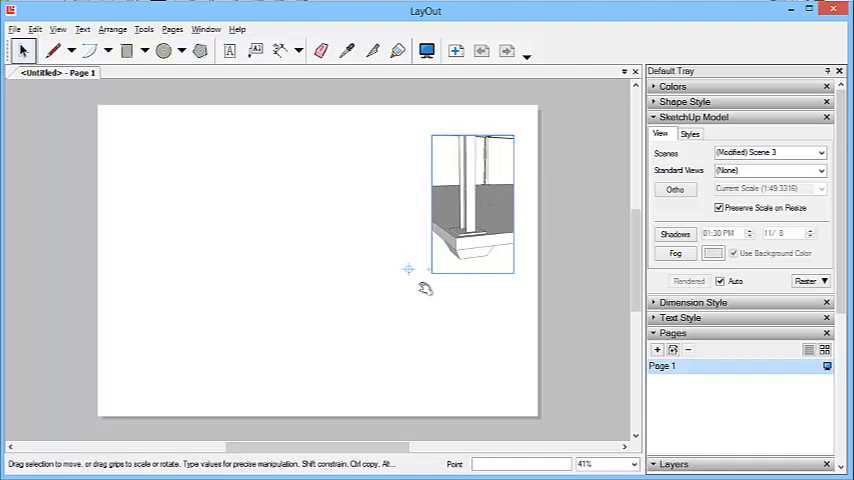
left_click(470, 200)
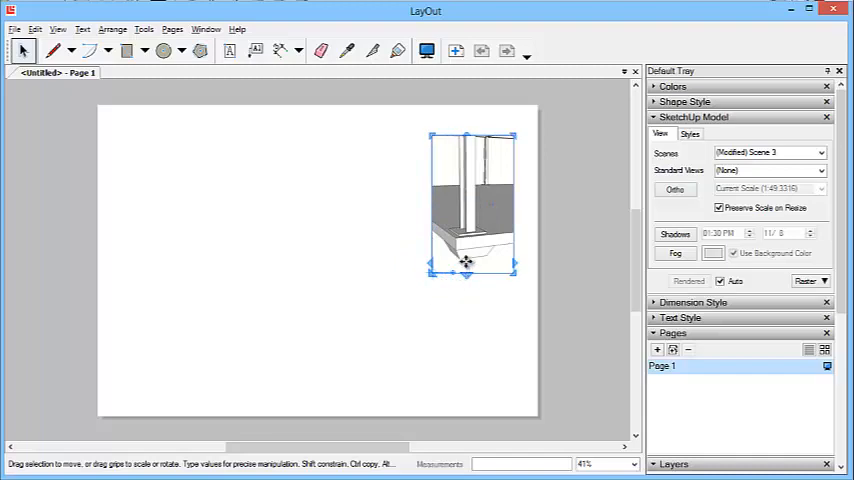
left_click_drag(468, 278, 504, 292)
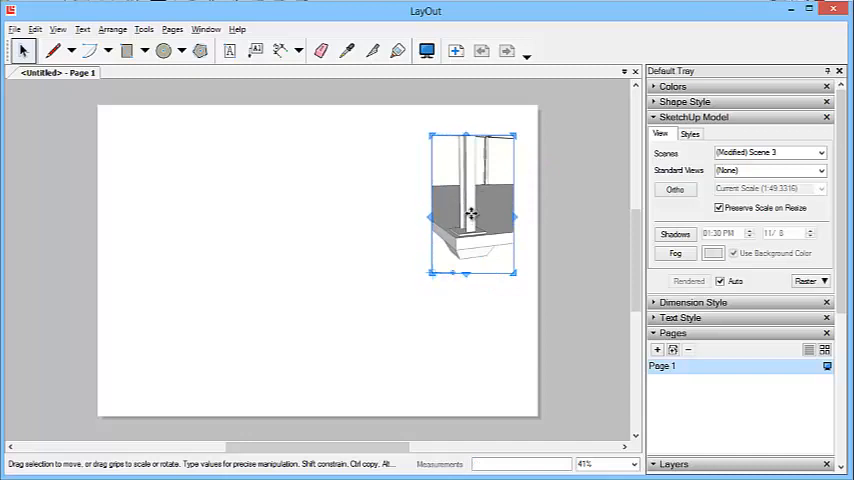
left_click_drag(470, 216, 412, 210)
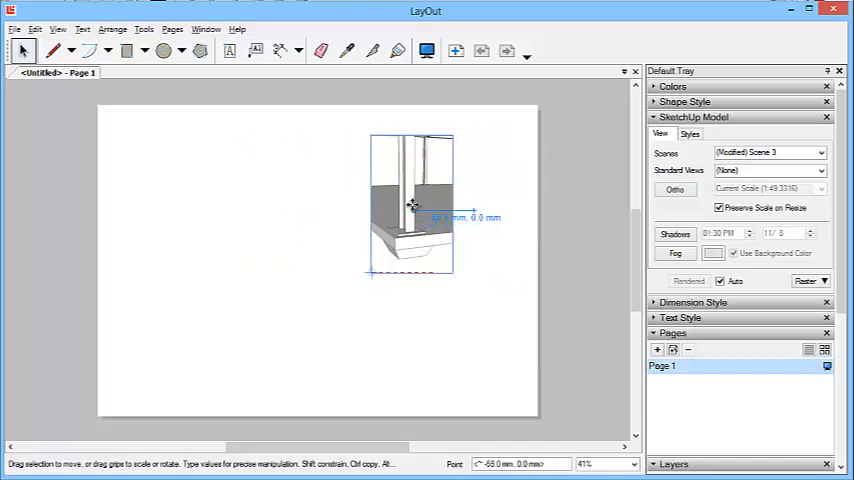
left_click_drag(412, 204, 330, 204)
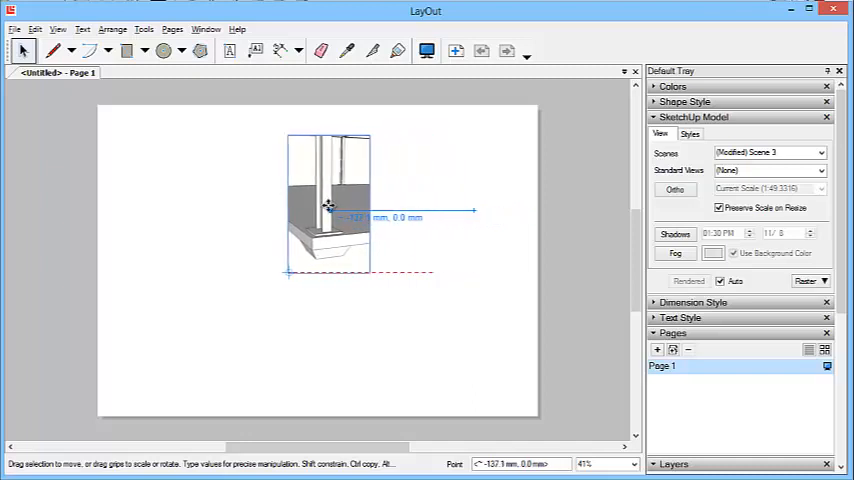
left_click_drag(330, 204, 250, 204)
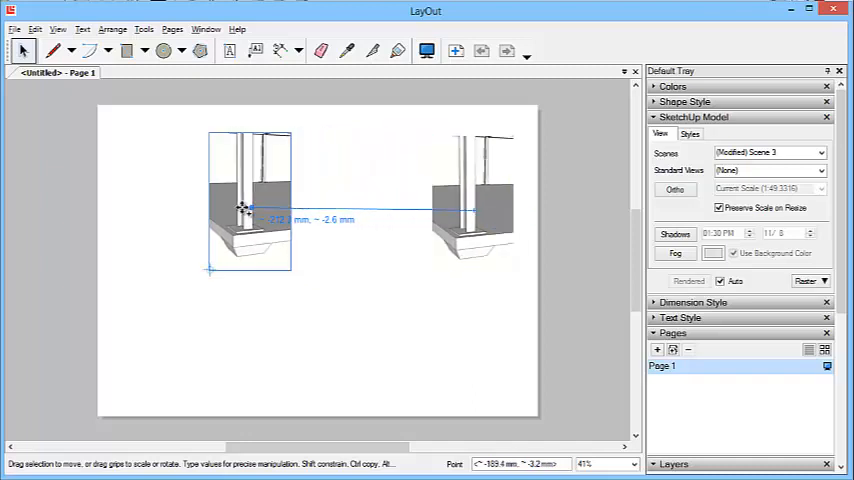
left_click_drag(248, 208, 298, 196)
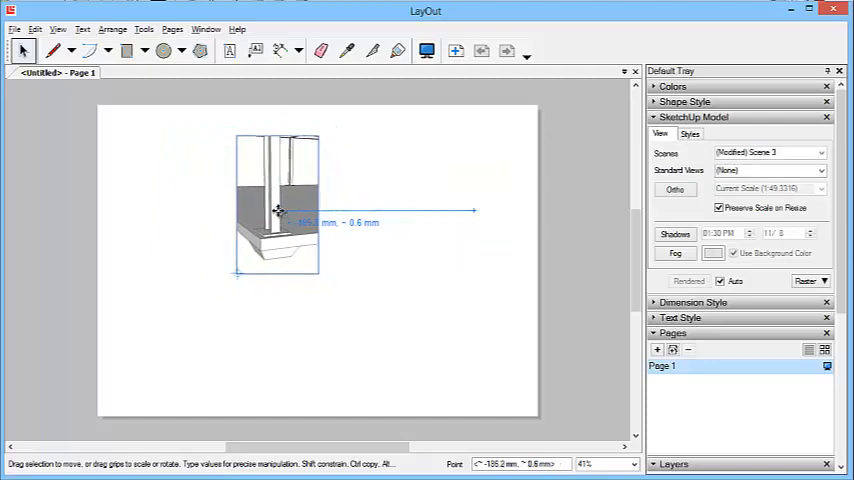
Settle the copied viewport at the left side of the page opposite the original.
left_click_drag(280, 210, 364, 216)
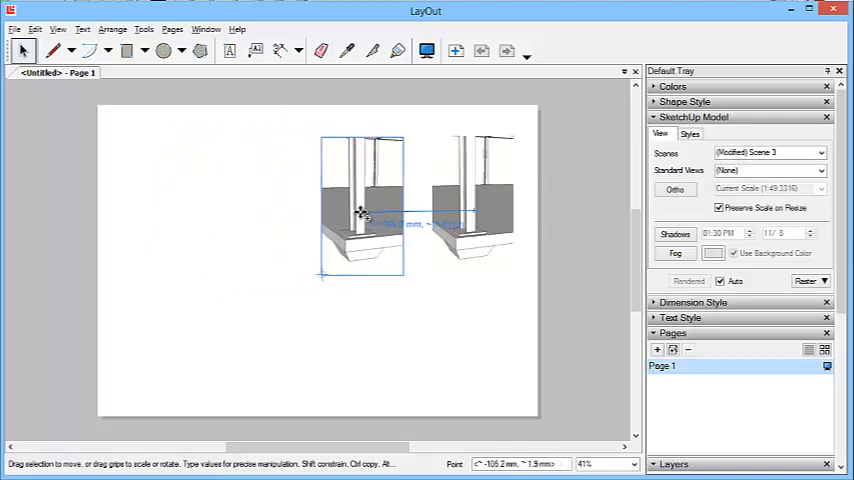
left_click_drag(364, 210, 312, 210)
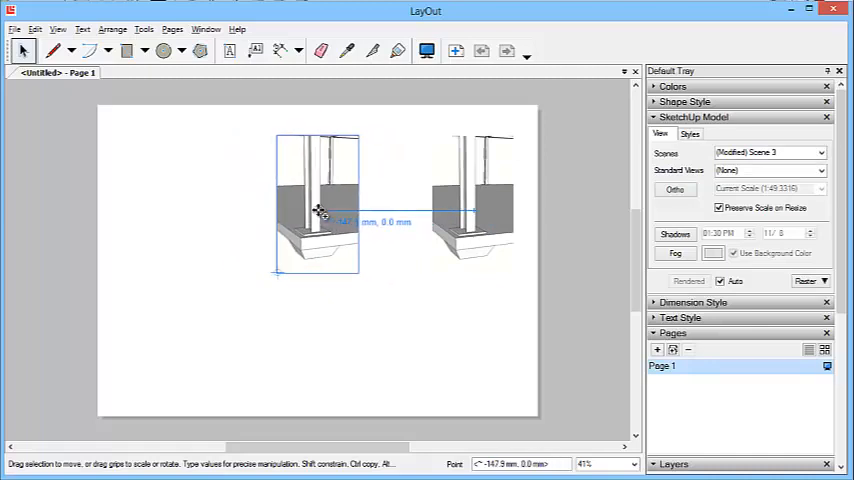
left_click_drag(320, 210, 350, 210)
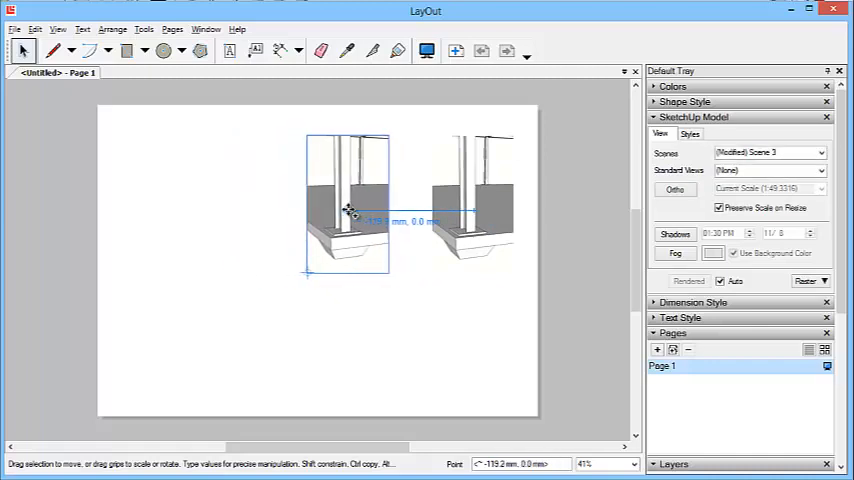
left_click_drag(348, 204, 168, 204)
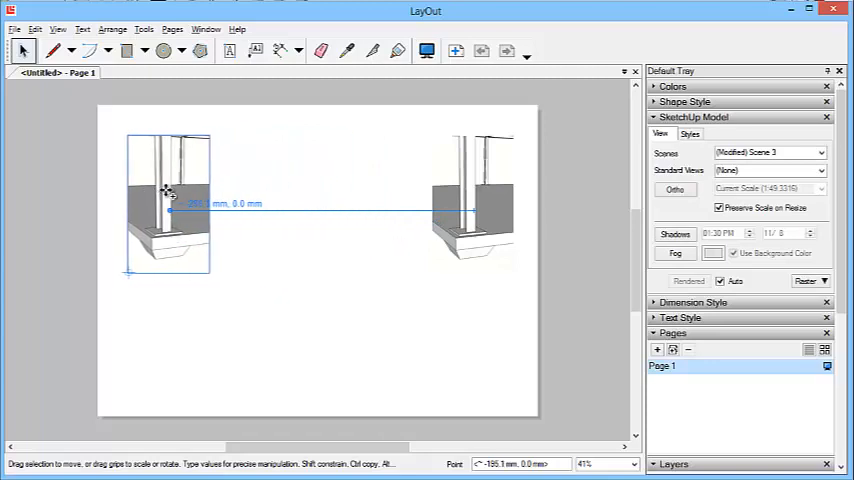
left_click_drag(170, 200, 204, 196)
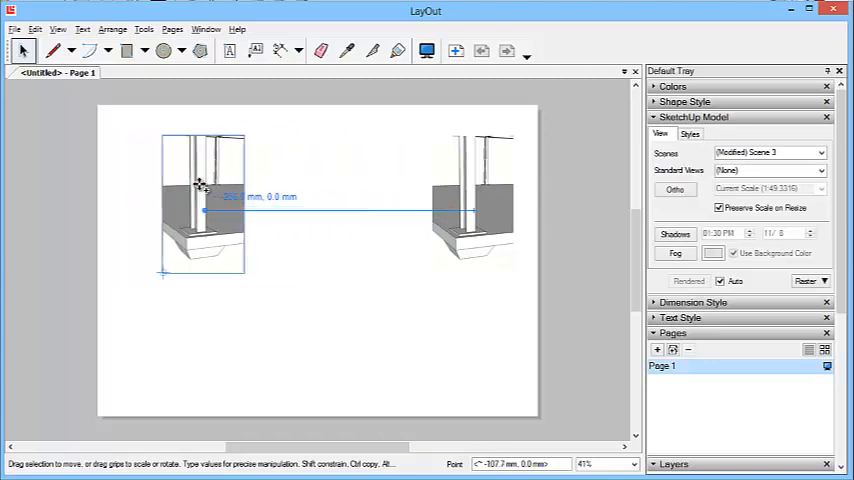
left_click_drag(204, 210, 474, 256)
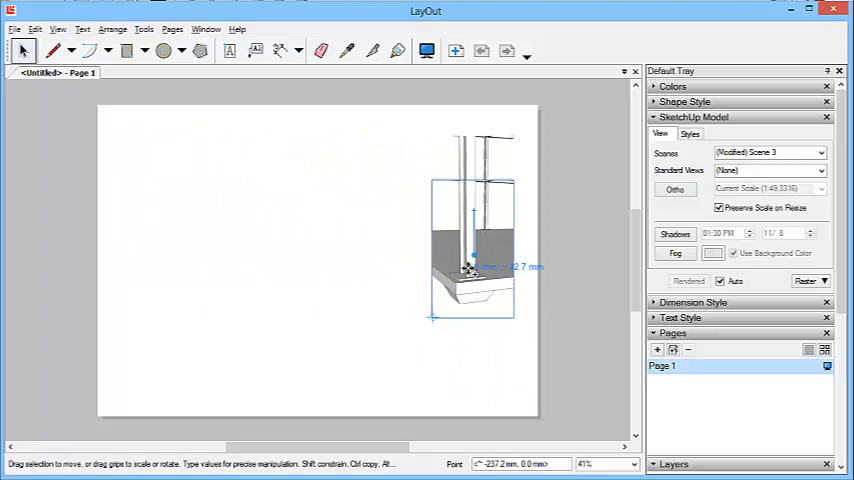
left_click_drag(474, 240, 184, 200)
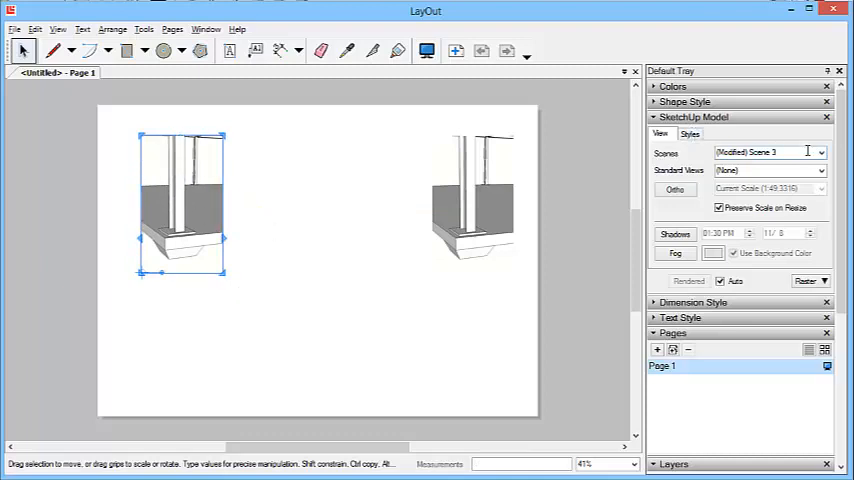
Show Scene 1 Top view in the left viewport, orthographic at 1mm:100mm (1:100).
left_click(764, 152)
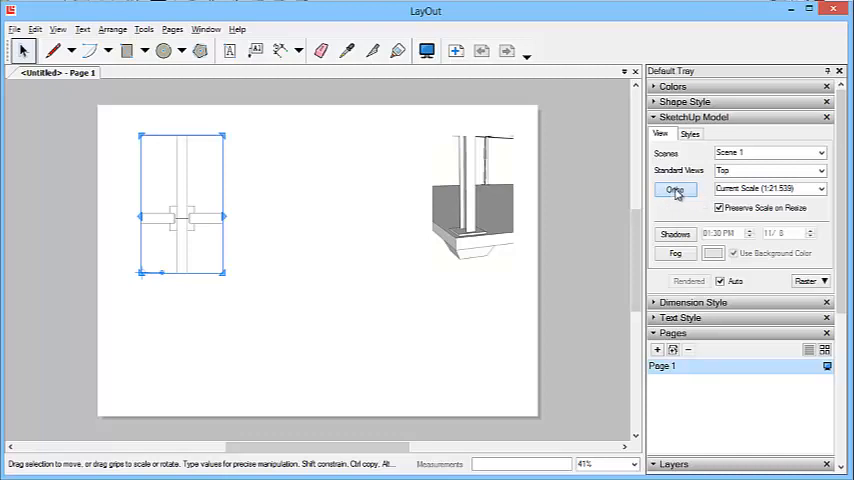
left_click(820, 188)
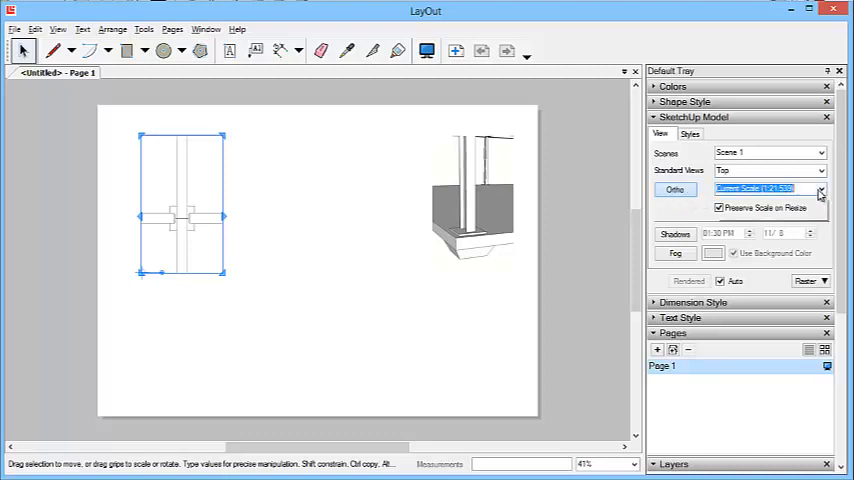
left_click(820, 188)
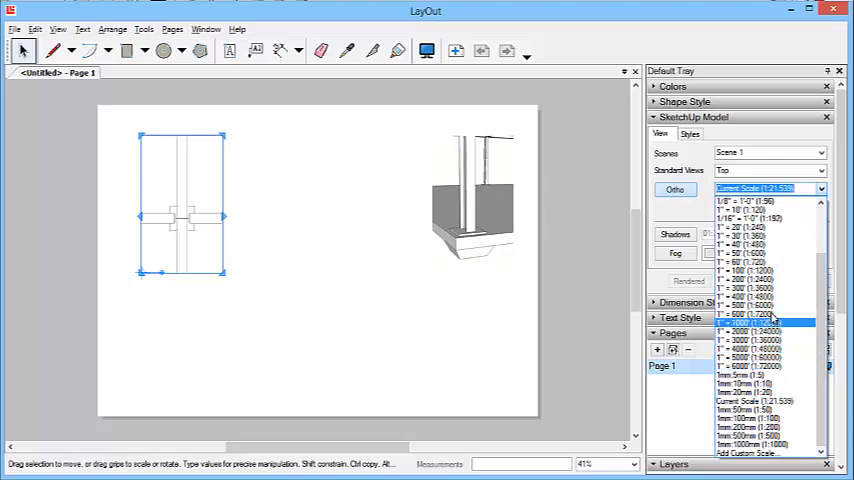
left_click(744, 376)
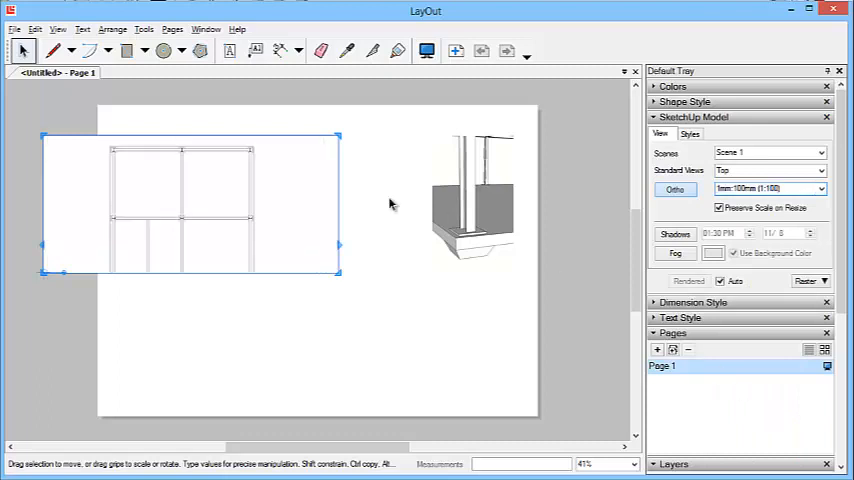
Crop the plan viewport tightly to the frame and move it to the page's upper left.
left_click_drag(192, 204, 196, 182)
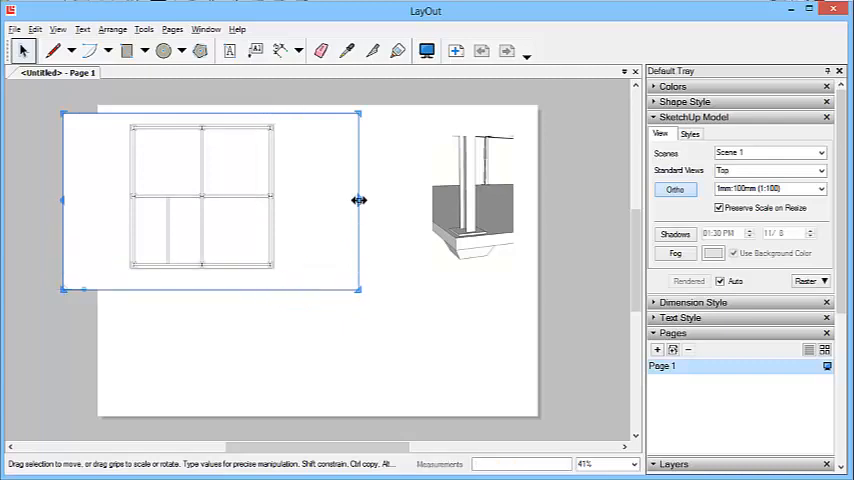
left_click_drag(360, 200, 290, 180)
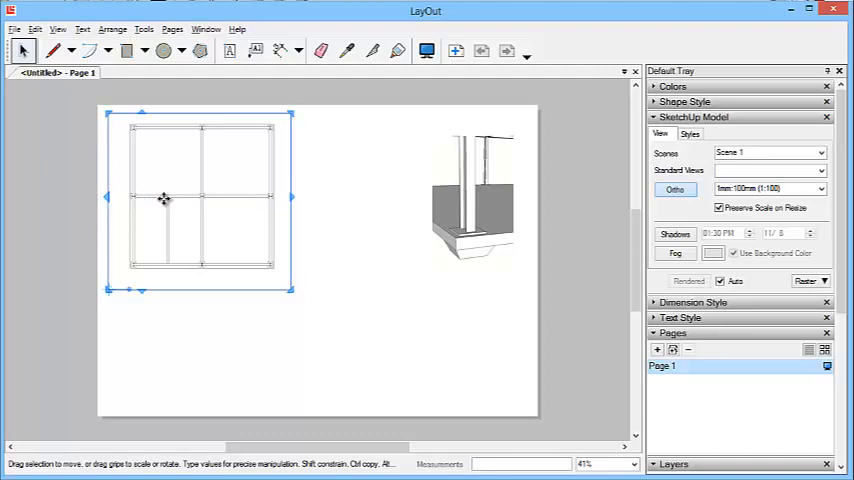
left_click_drag(164, 198, 204, 210)
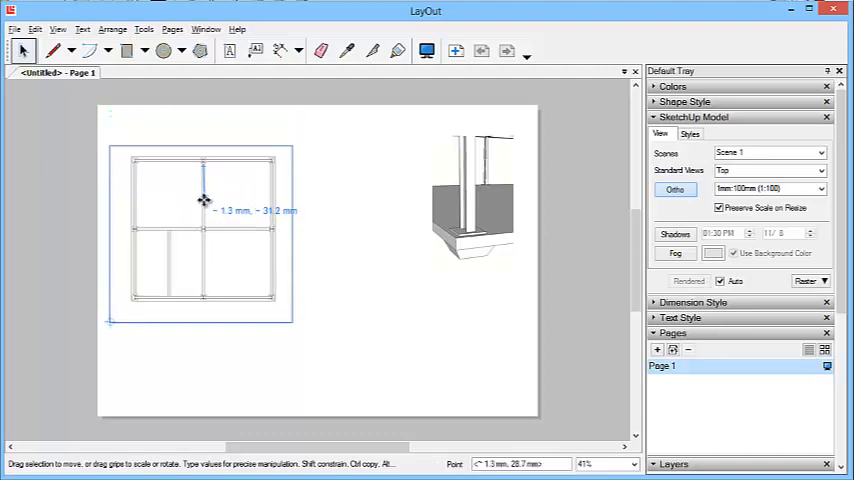
Copy the plan below, switch it to Scene 2 Front and crop it to a short wide strip.
left_click_drag(202, 198, 204, 356)
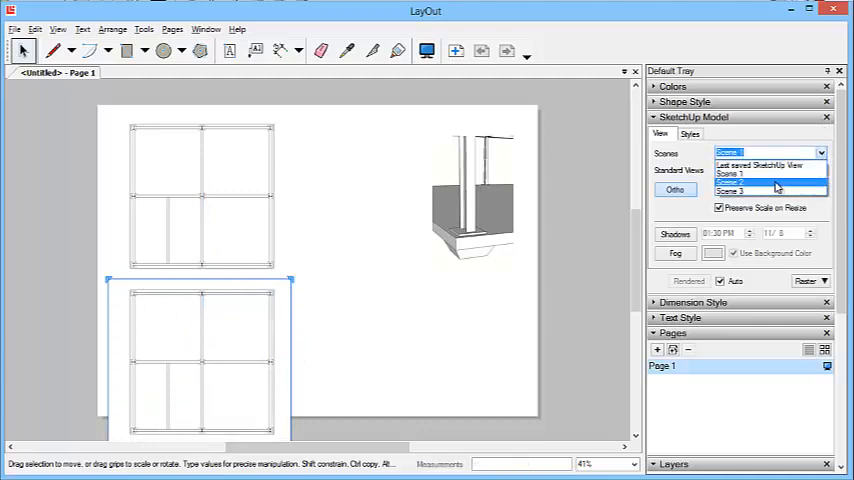
left_click(768, 190)
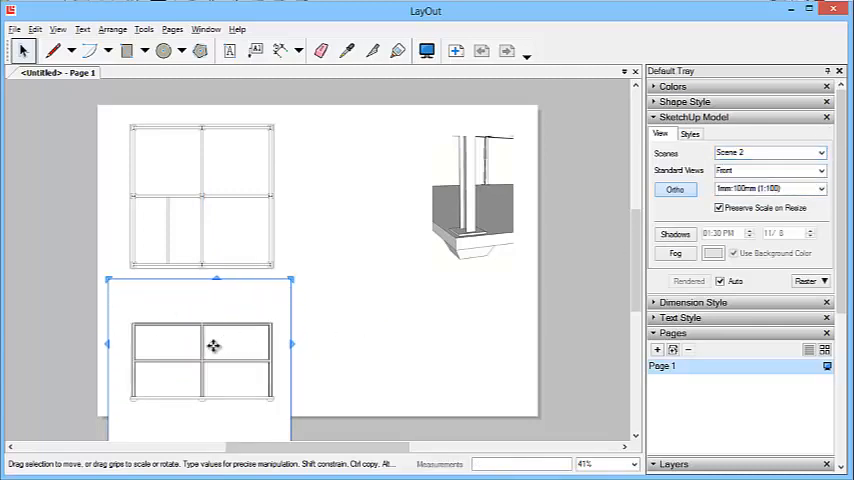
left_click_drag(212, 344, 212, 320)
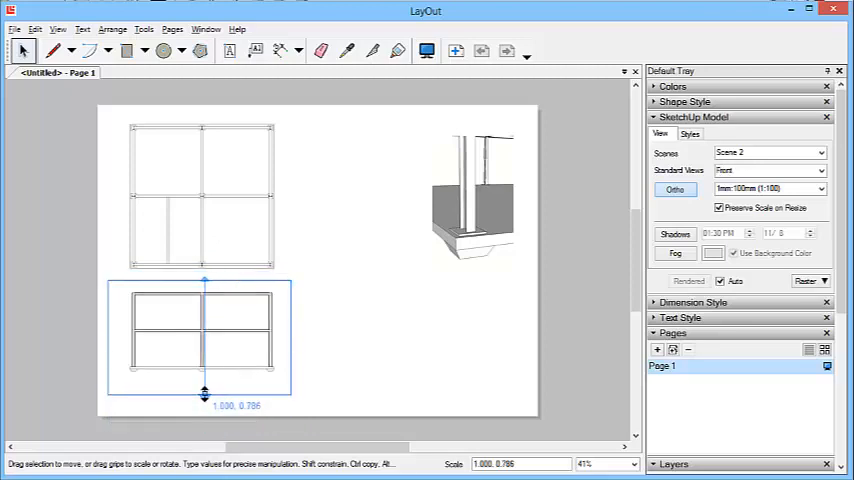
left_click(210, 224)
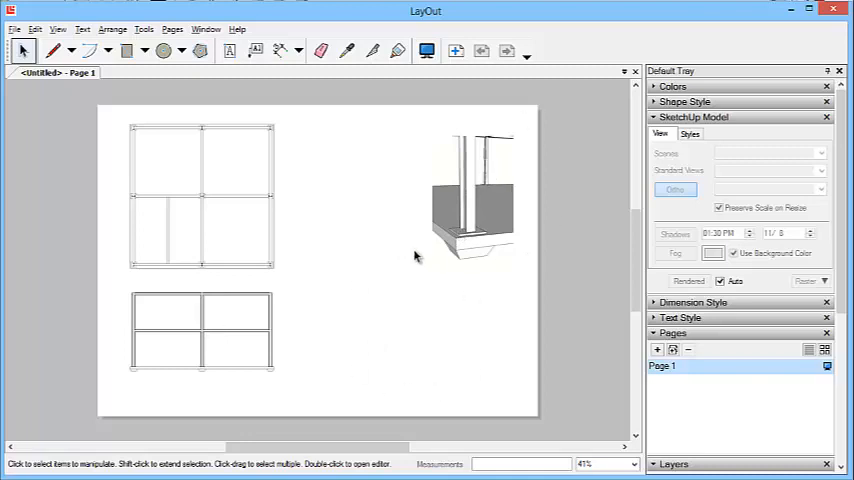
mouse_move(368, 184)
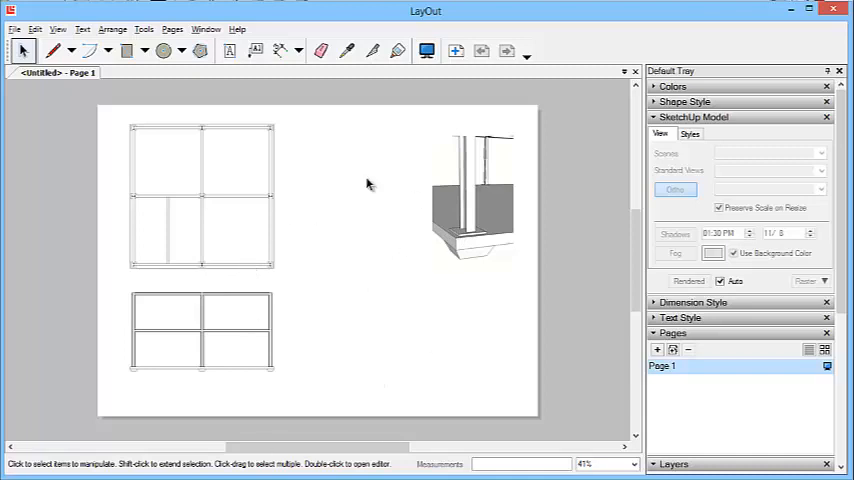
mouse_move(368, 184)
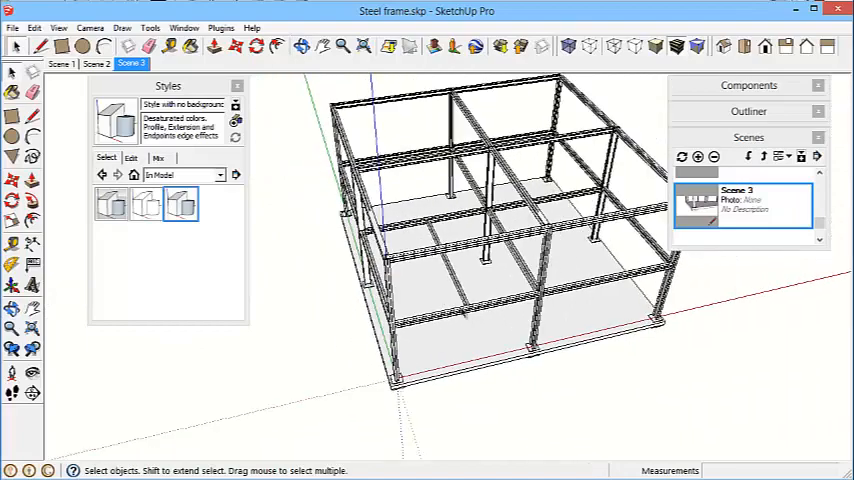
Pick steel section components from the Components library to place in the model.
left_click(748, 84)
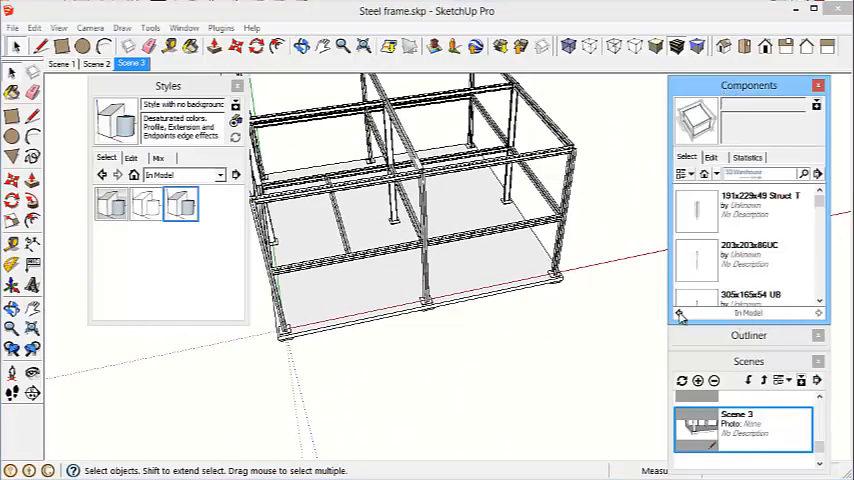
left_click(744, 210)
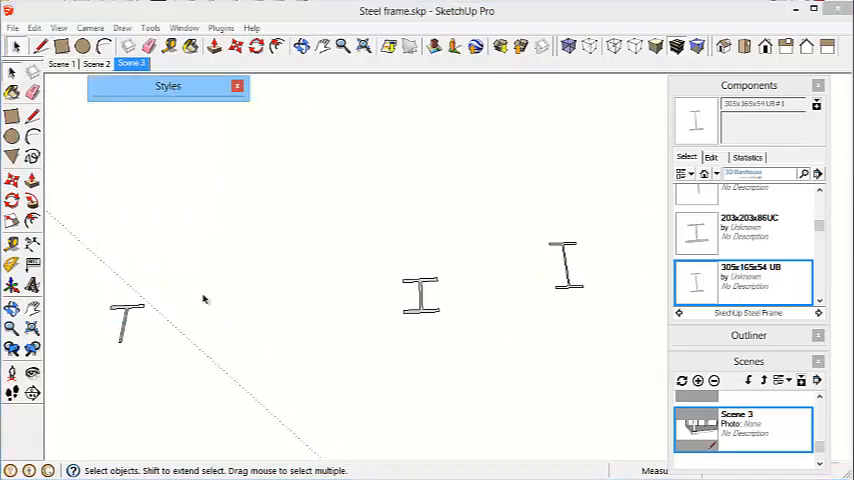
mouse_move(608, 278)
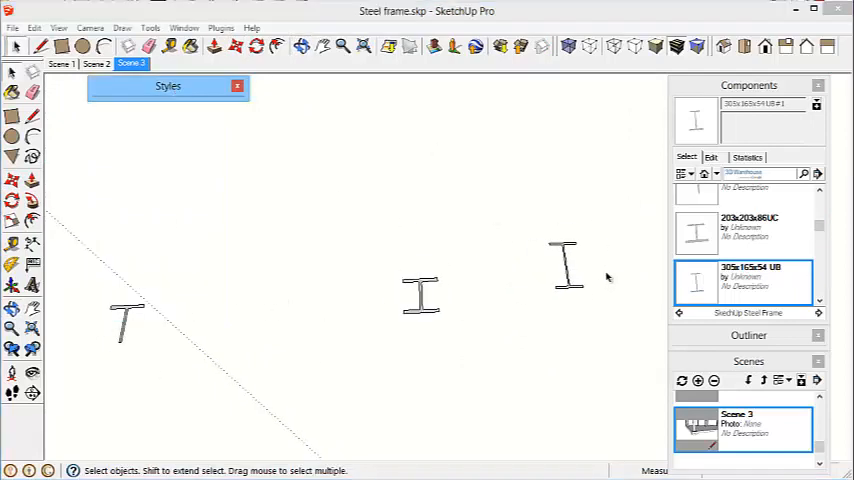
mouse_move(378, 312)
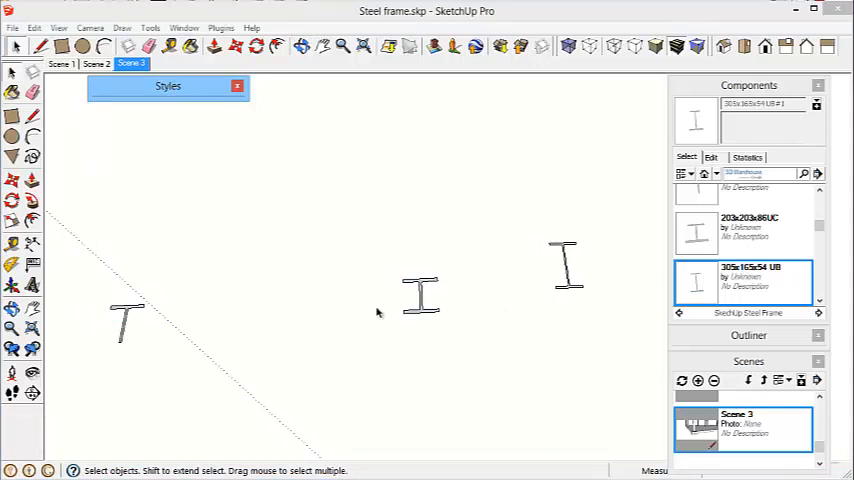
mouse_move(248, 208)
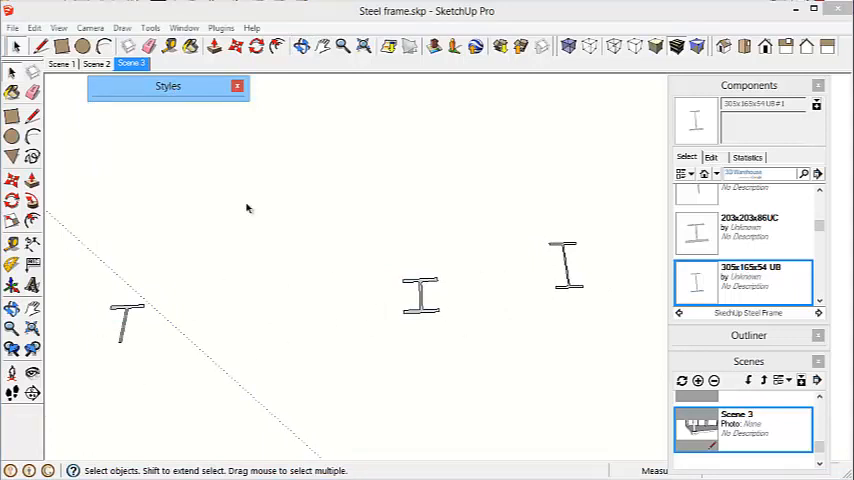
mouse_move(520, 268)
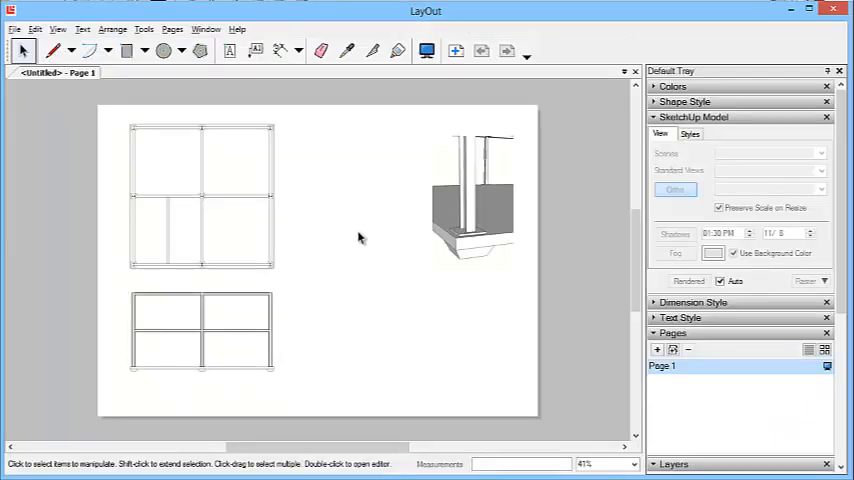
Clear the page selection and bring up Document Setup from the File menu.
left_click(200, 196)
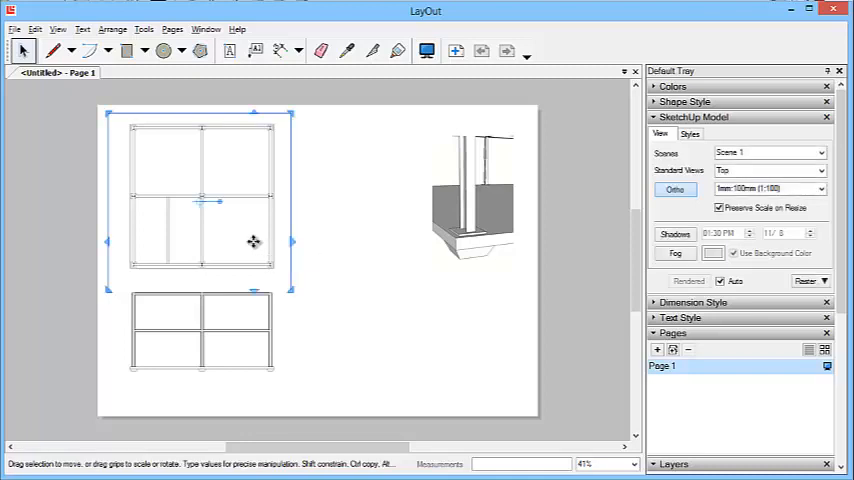
left_click(330, 224)
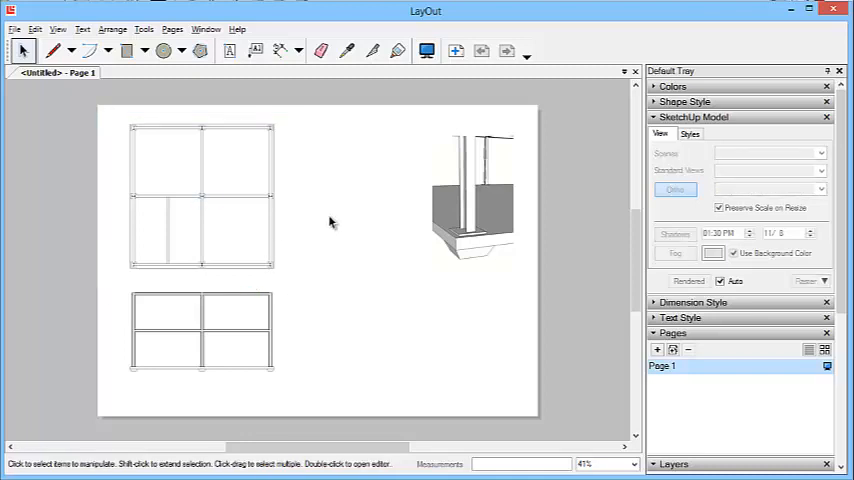
left_click(14, 28)
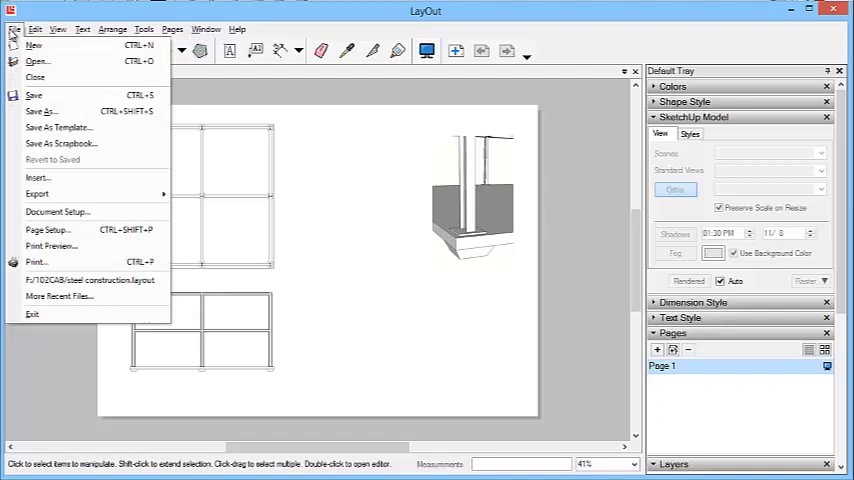
left_click(58, 212)
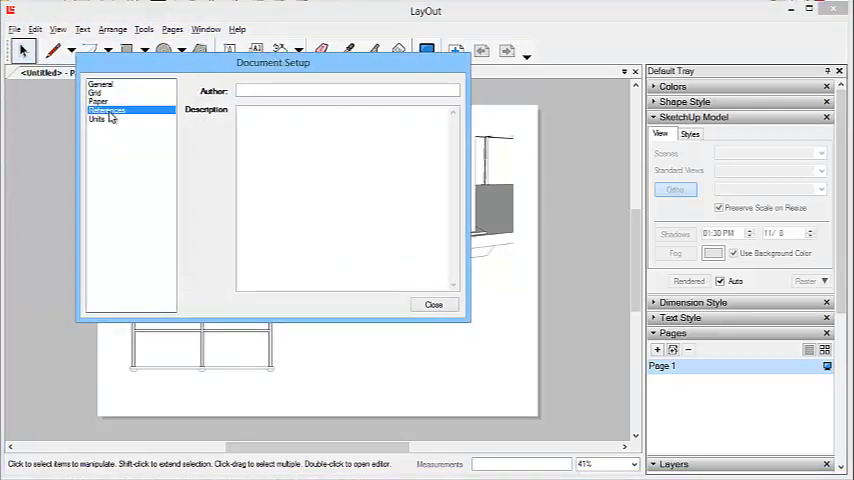
Update the out-of-date Steel frame.skp reference under References and close the dialog.
left_click(108, 110)
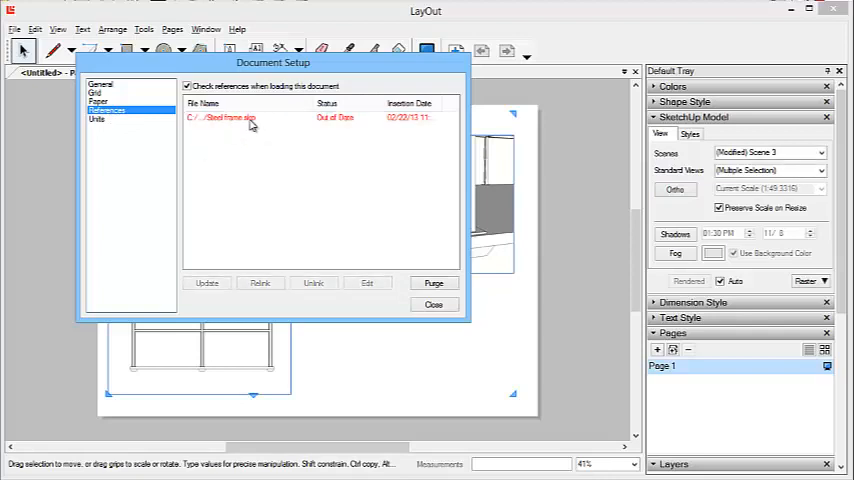
left_click(250, 118)
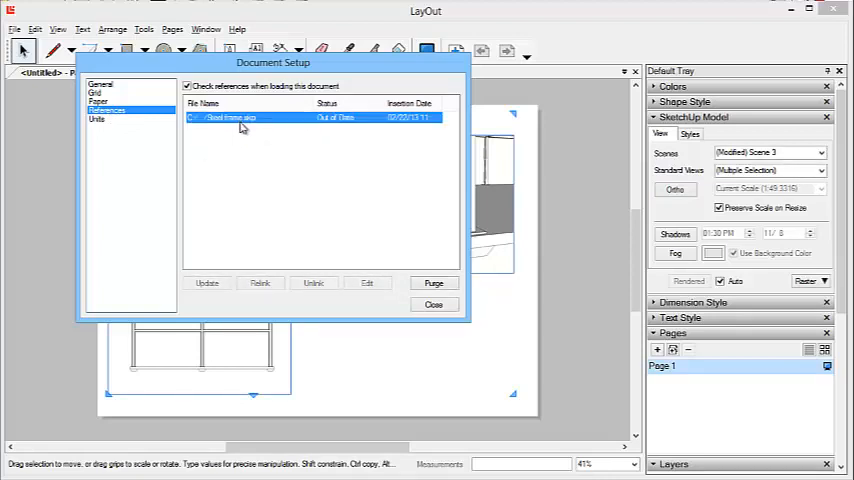
left_click(208, 284)
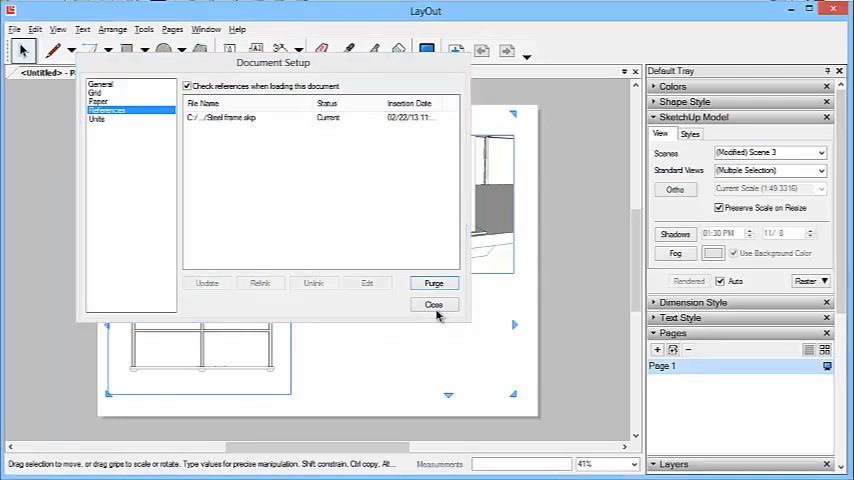
left_click(434, 304)
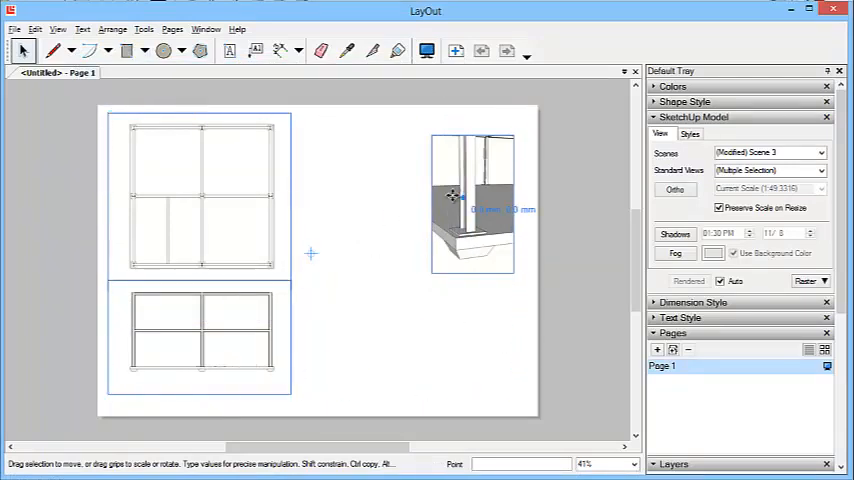
Copy the detail viewport toward the page centre and set the T-section copy to 1mm:5mm (1:5).
left_click_drag(474, 200, 466, 196)
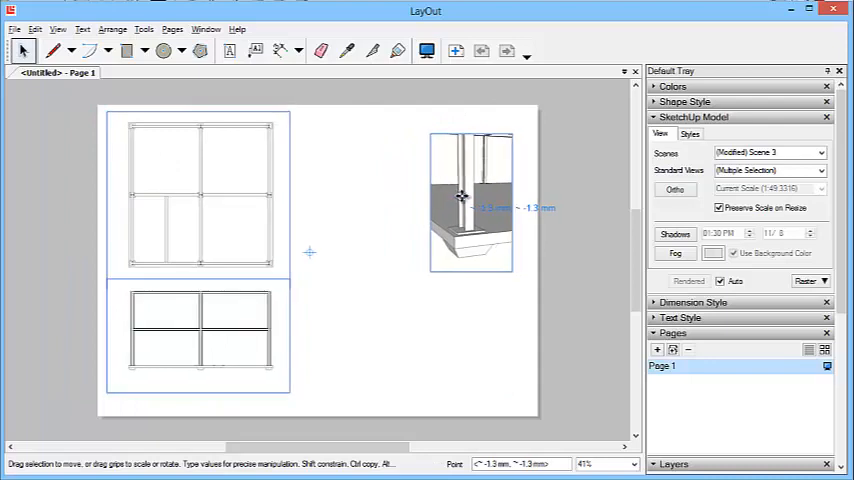
left_click_drag(470, 200, 384, 196)
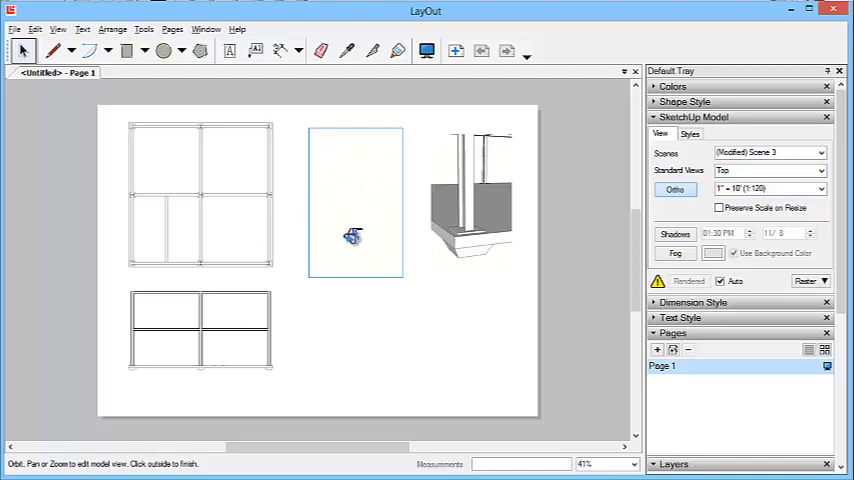
left_click(356, 230)
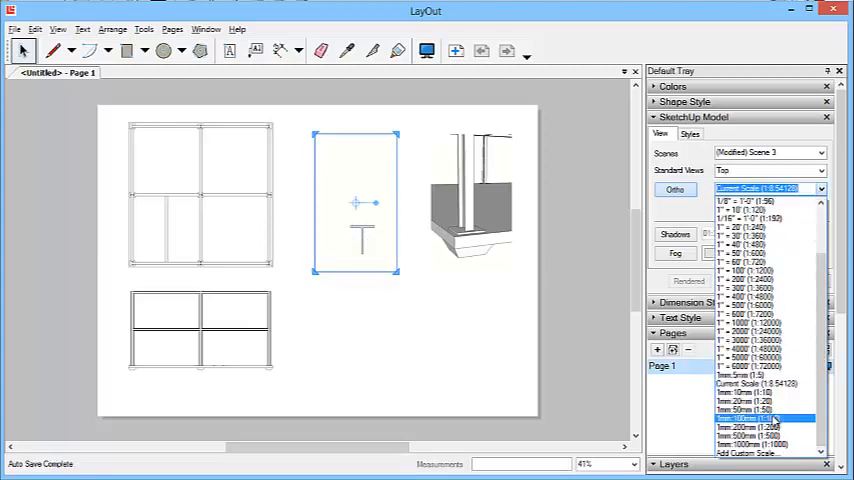
left_click(744, 416)
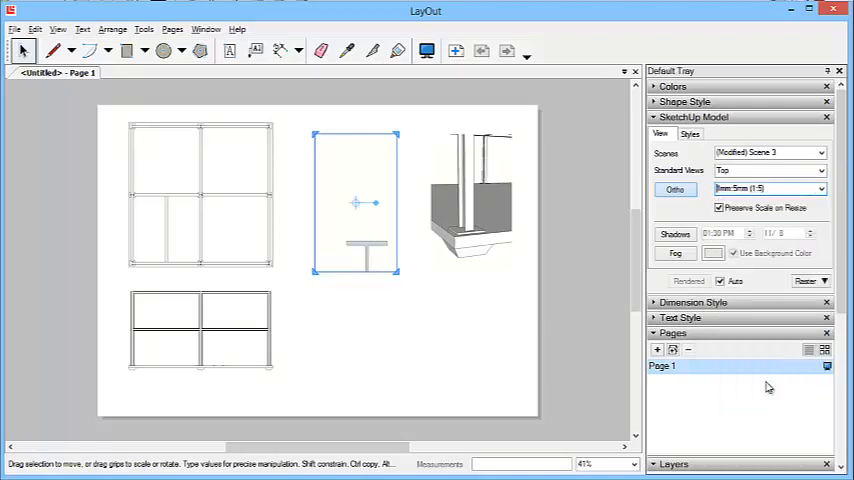
left_click_drag(356, 204, 364, 228)
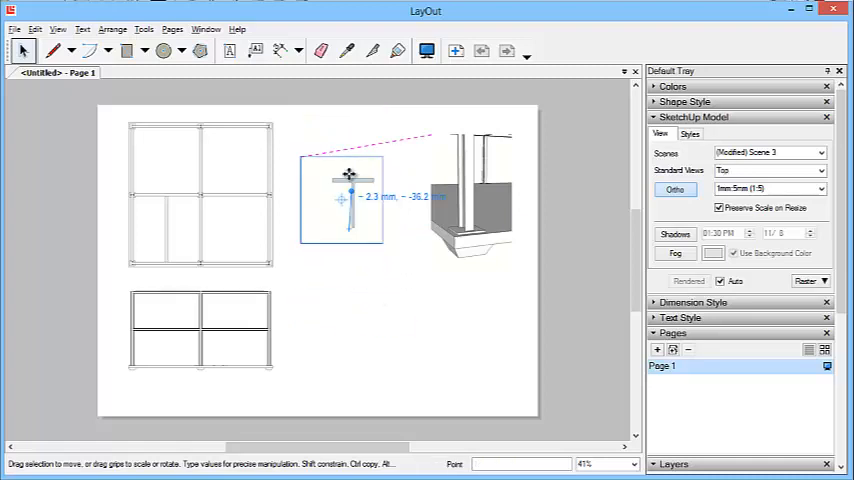
Place the T-section viewport higher beside the front view, then reselect it.
left_click(376, 256)
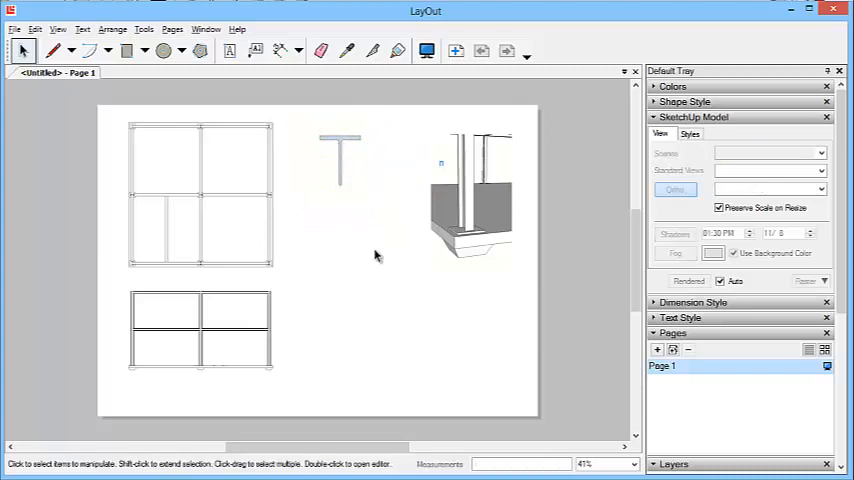
left_click(338, 160)
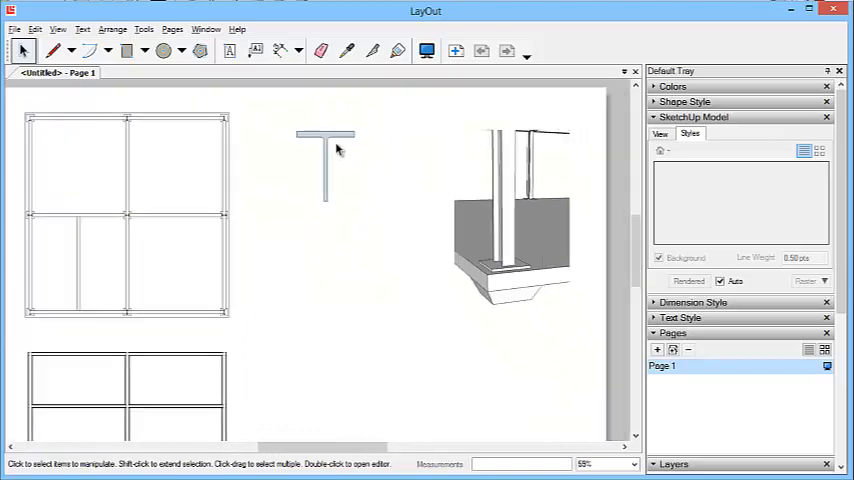
left_click(328, 160)
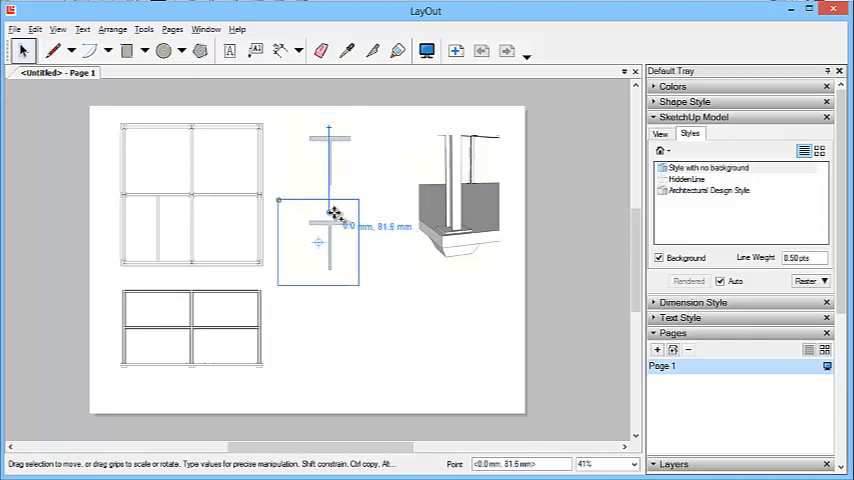
Copy the T-section viewport below, widen it, rotate its view to an I-section with no background.
left_click_drag(330, 212, 330, 330)
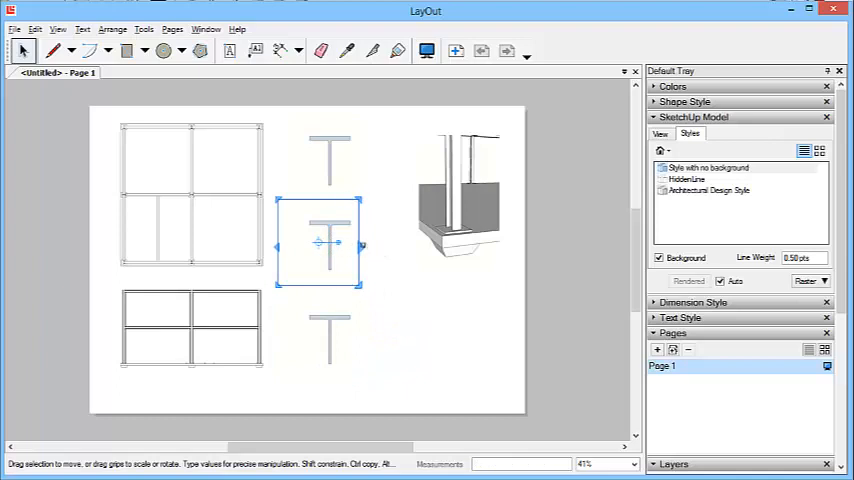
left_click_drag(362, 244, 584, 252)
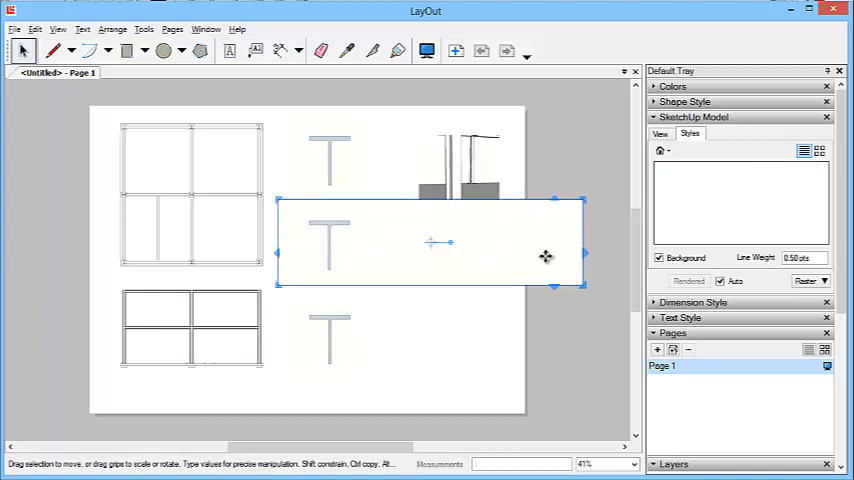
double_click(430, 240)
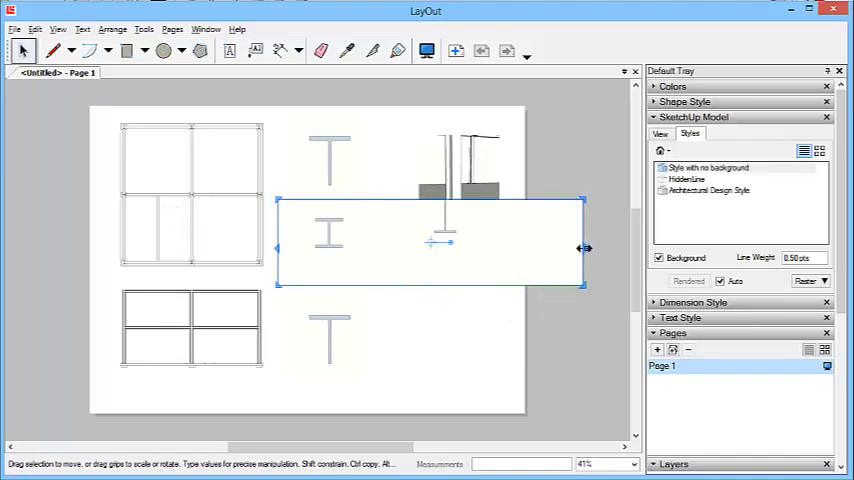
left_click_drag(584, 248, 560, 248)
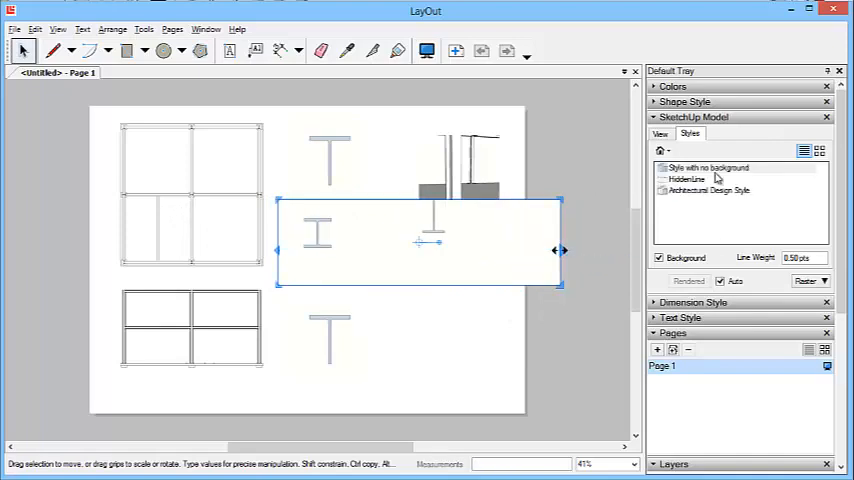
left_click(660, 132)
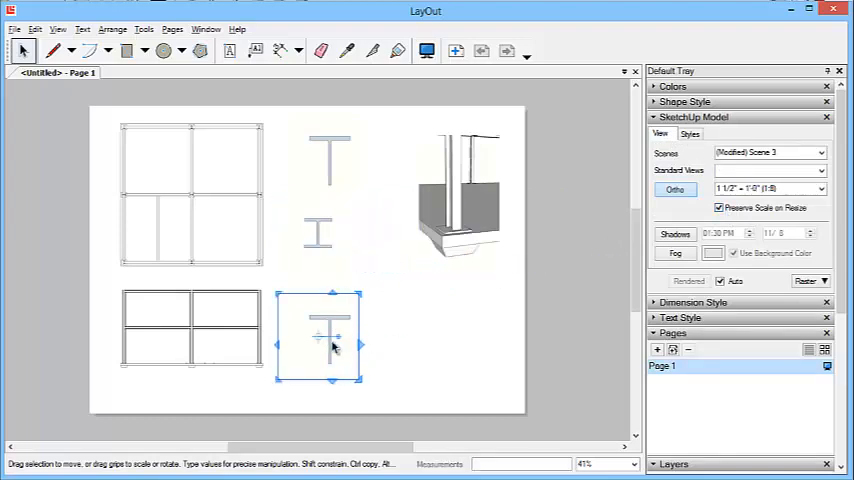
Edit the bottom copy's model view so it also shows an I-section.
double_click(318, 336)
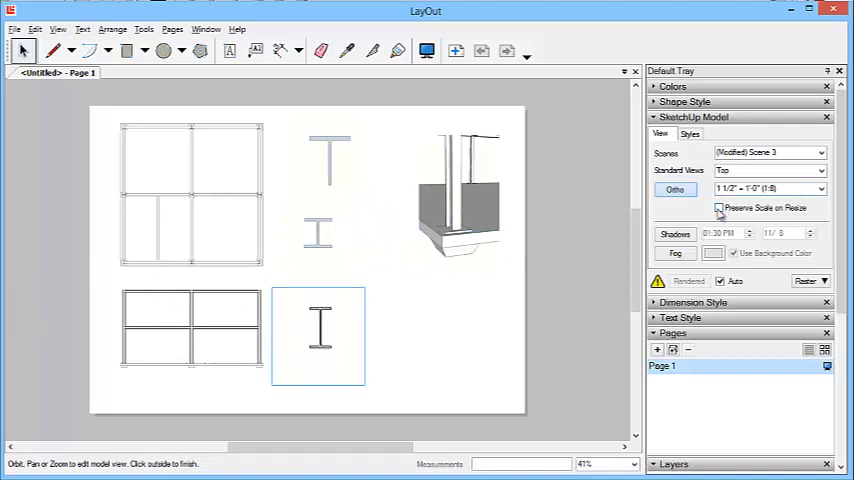
left_click(718, 208)
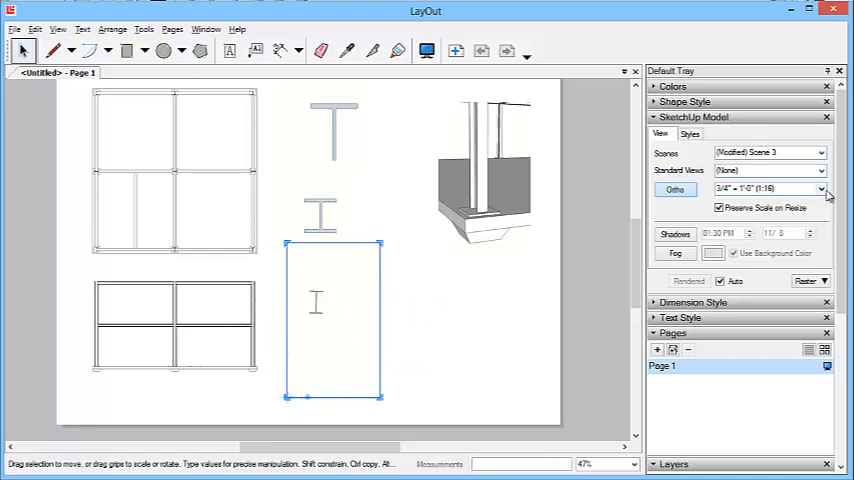
Set the bottom I-section viewport to 1:5 and crop its frame tightly around the section.
left_click(824, 190)
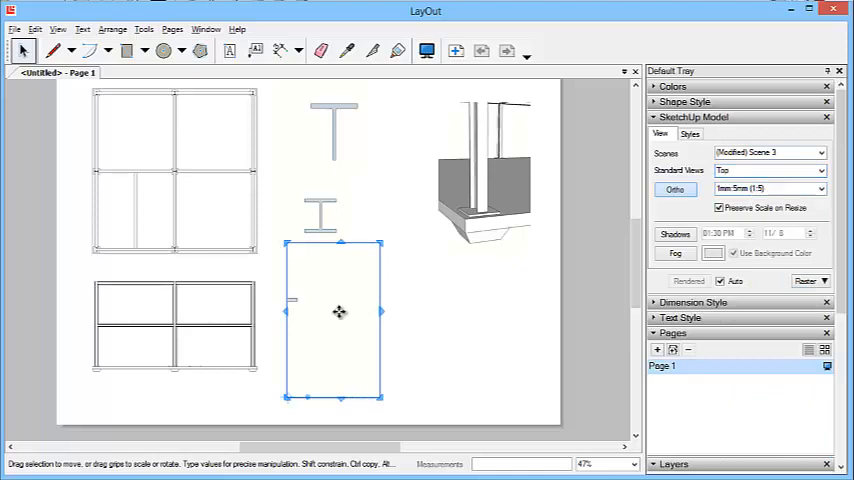
left_click_drag(340, 312, 290, 324)
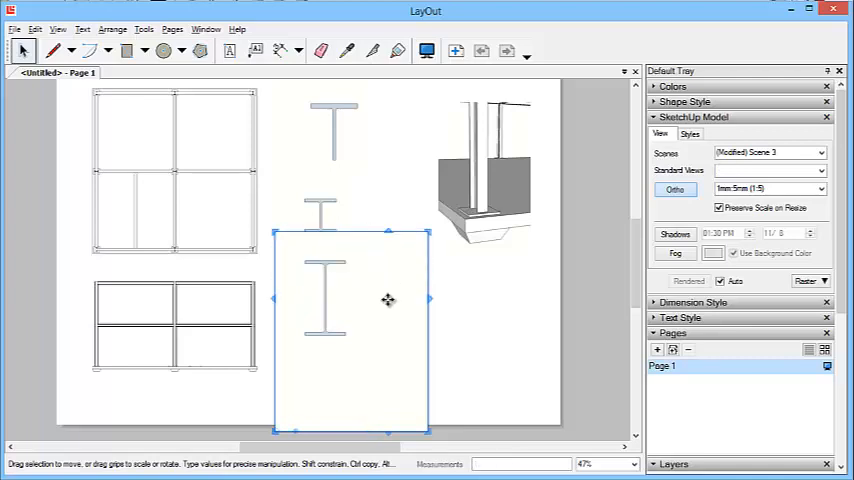
left_click_drag(388, 300, 360, 340)
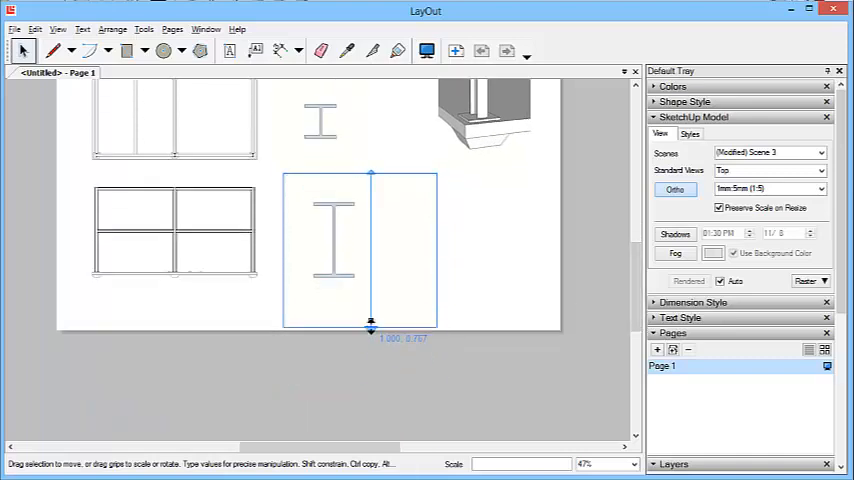
left_click_drag(372, 330, 372, 280)
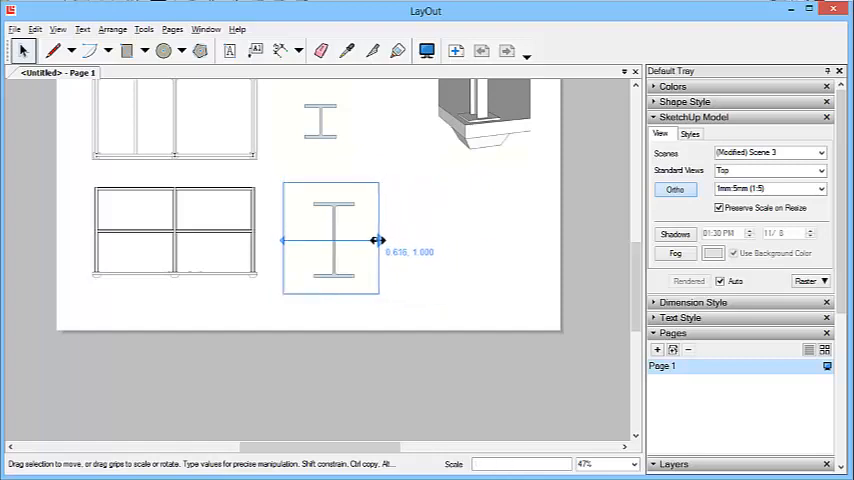
left_click(352, 168)
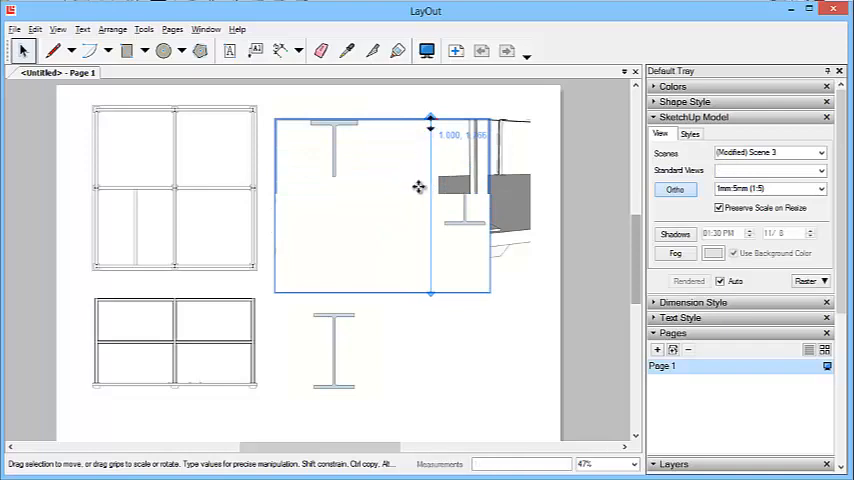
Crop the middle I-section viewport's wide frame down around its section.
left_click(764, 170)
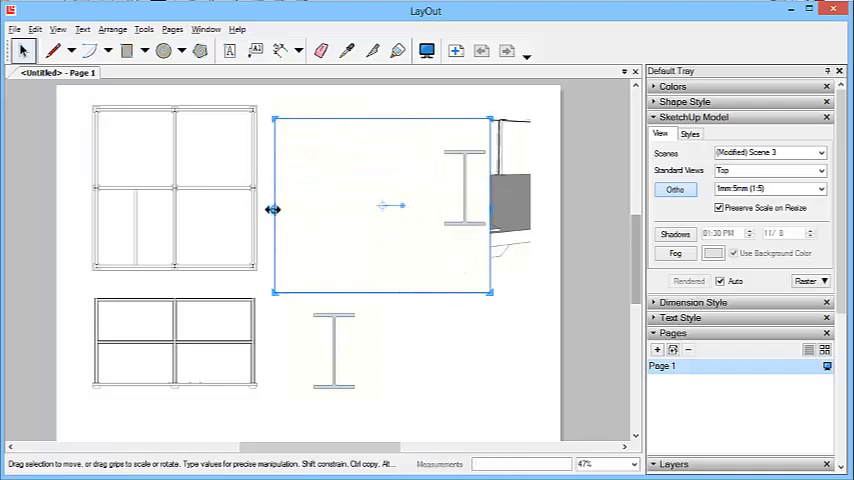
left_click_drag(384, 208, 410, 244)
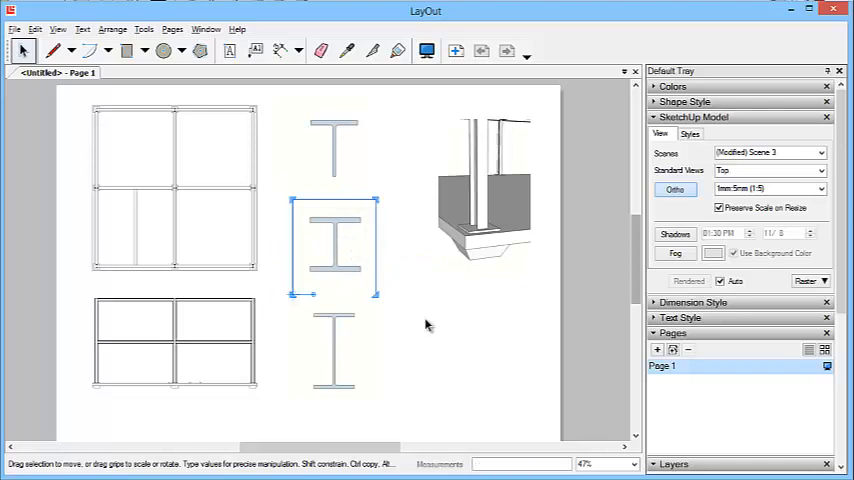
Snap the middle section viewport onto the column guide so all three 1:5 sections align vertically.
left_click(424, 324)
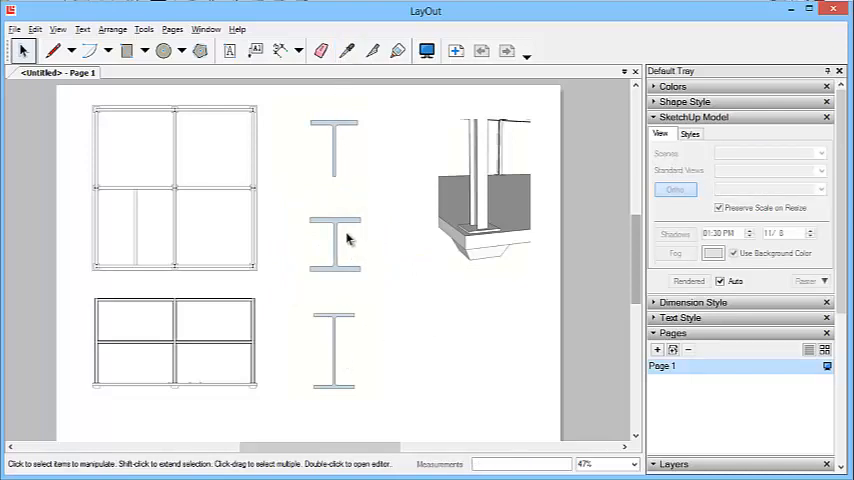
left_click(332, 144)
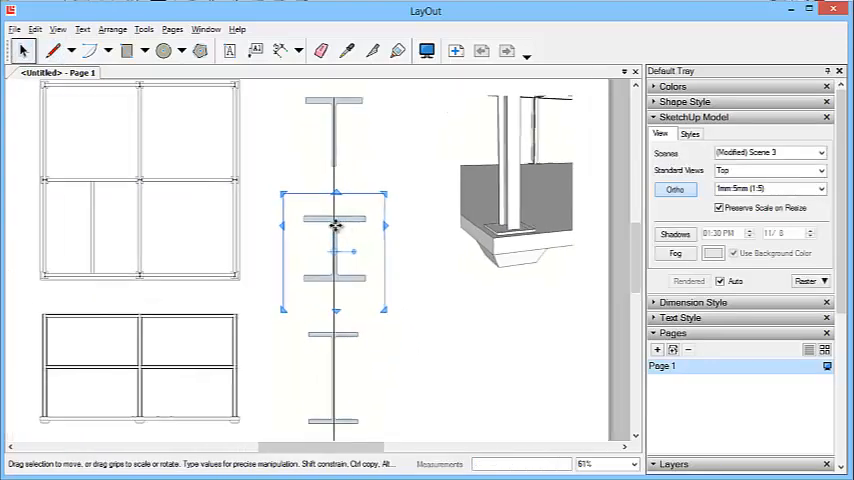
scroll("up", 3)
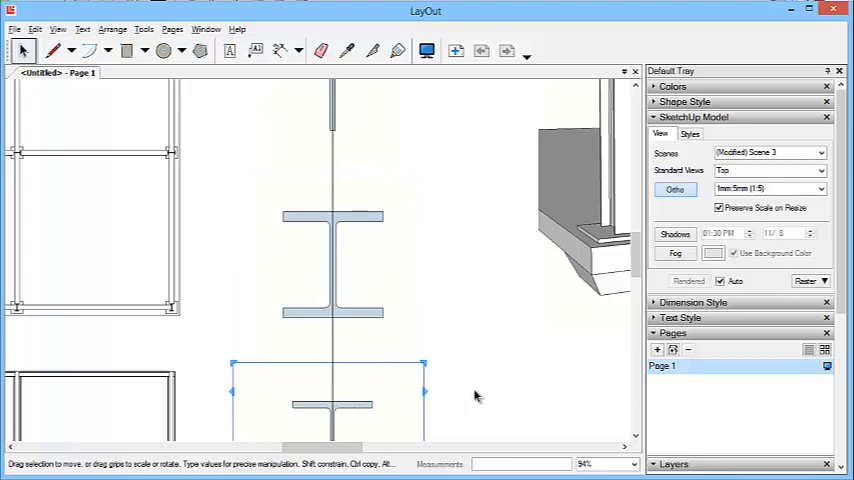
left_click(340, 188)
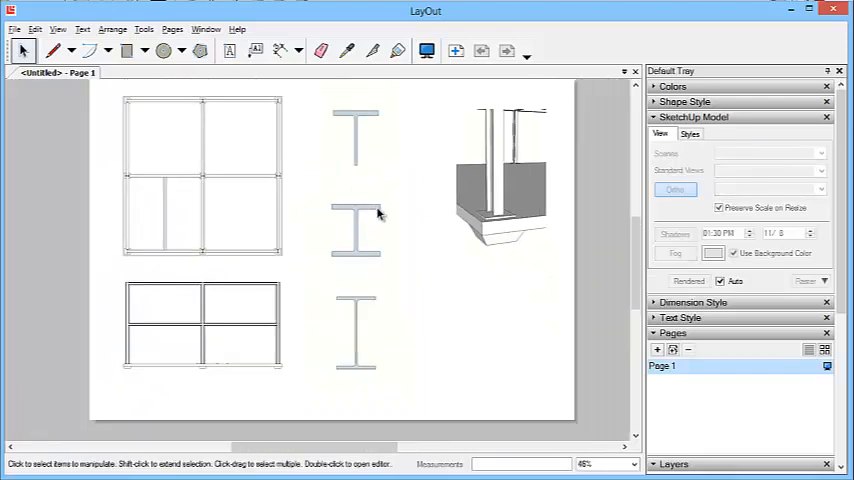
scroll("down", 3)
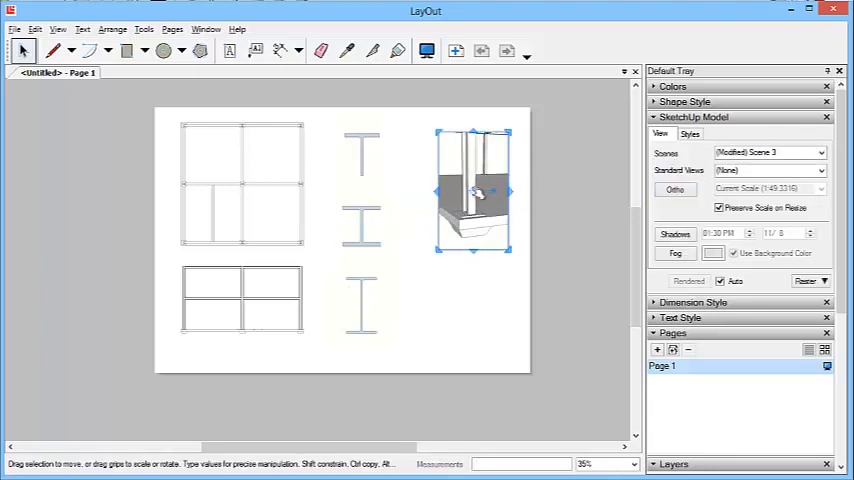
Nudge the column-base perspective viewport left toward the steel section column, then select the plan viewport.
left_click_drag(472, 190, 458, 190)
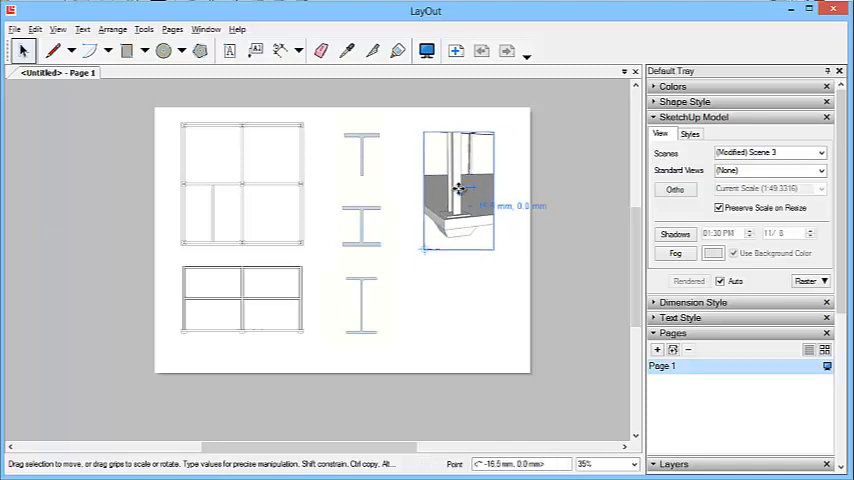
left_click(220, 196)
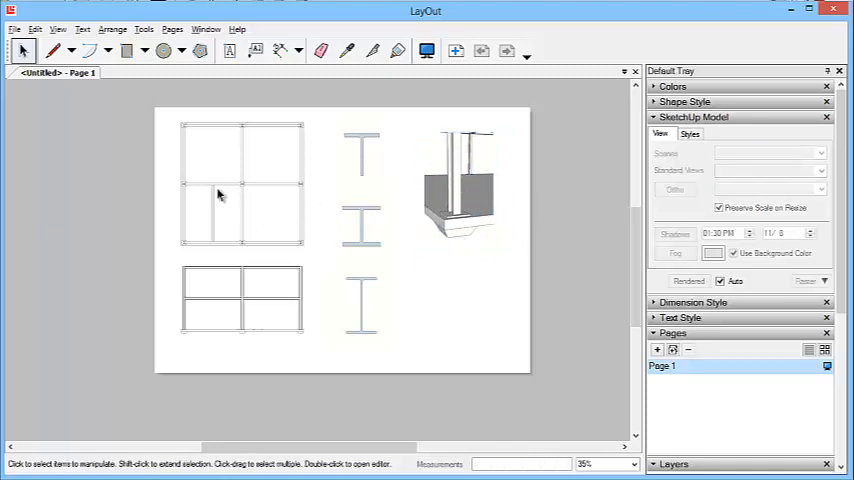
mouse_move(256, 310)
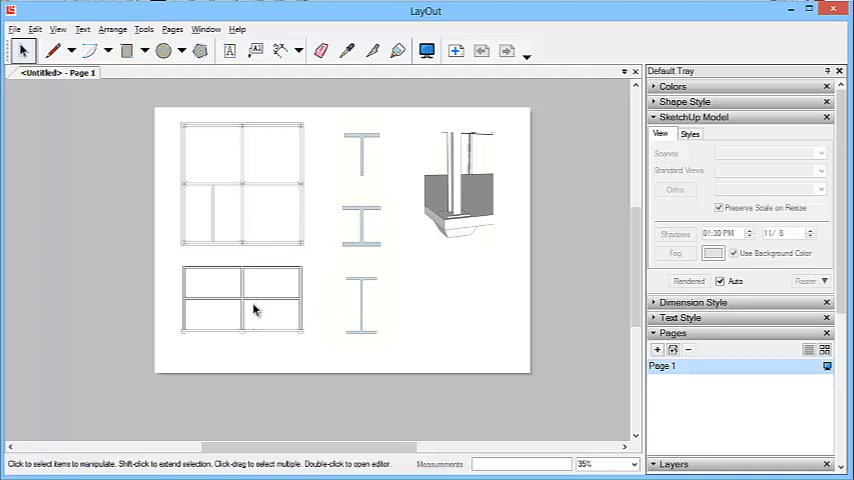
left_click(240, 184)
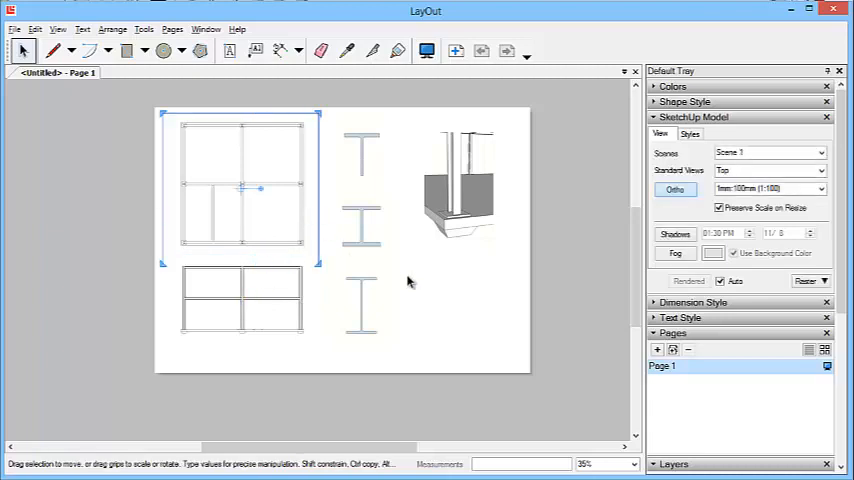
mouse_move(432, 318)
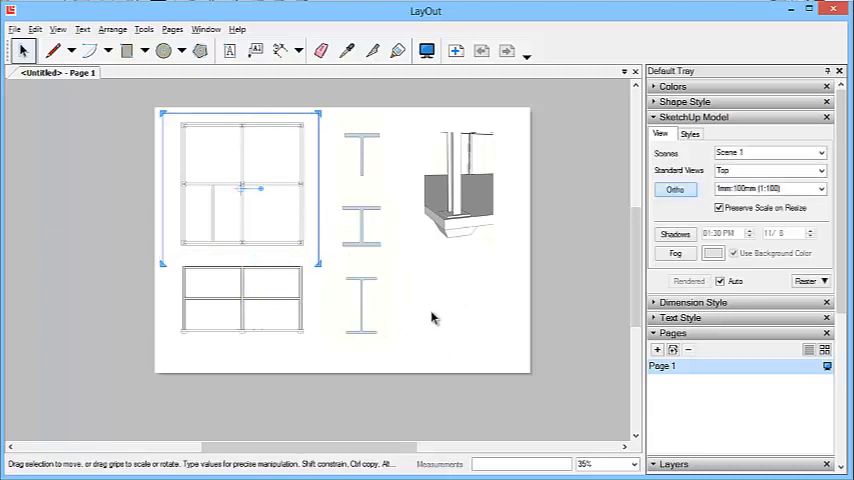